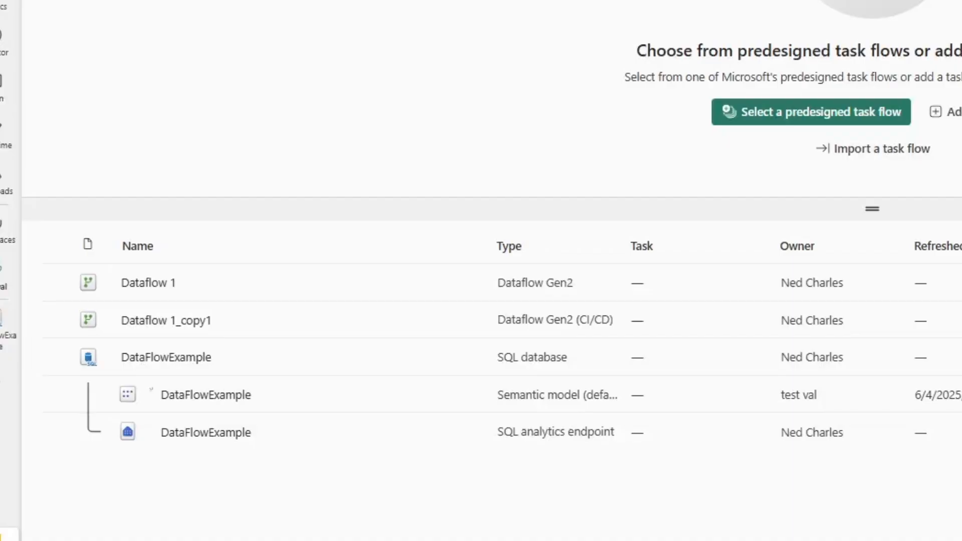
mouse_move(342, 306)
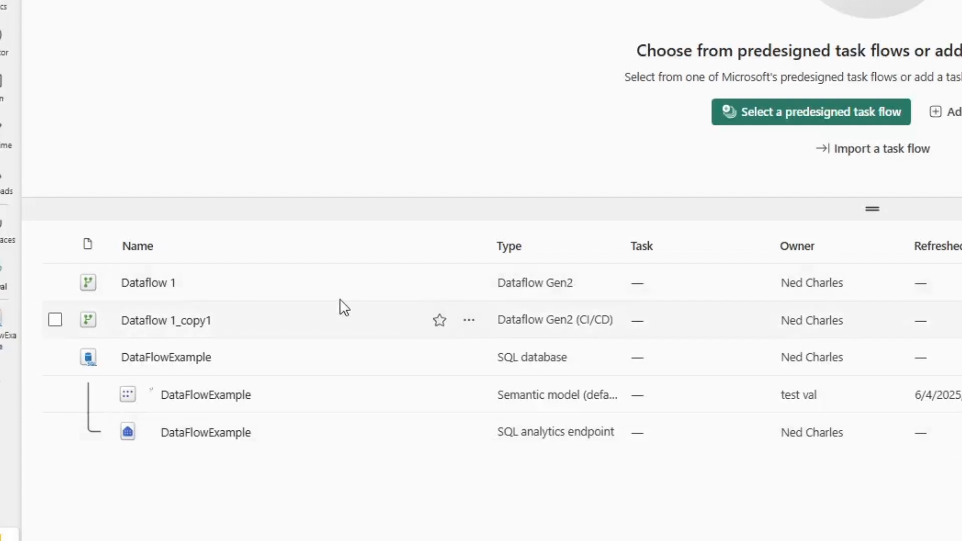
mouse_move(148, 283)
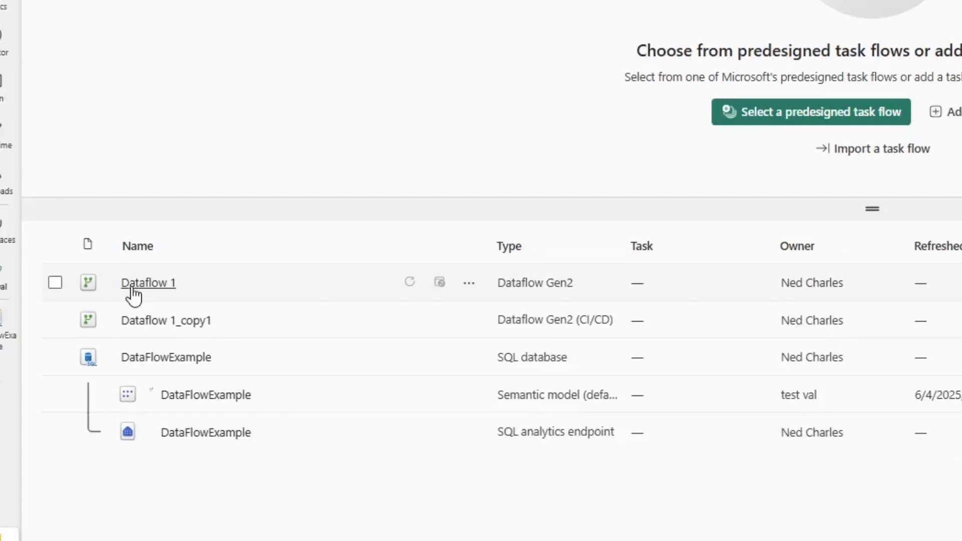
mouse_move(187, 289)
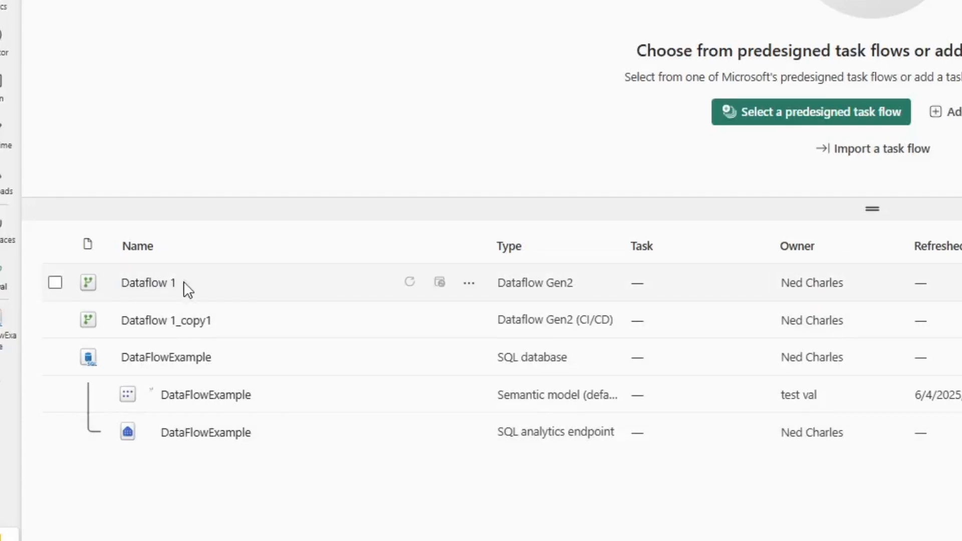
mouse_move(148, 282)
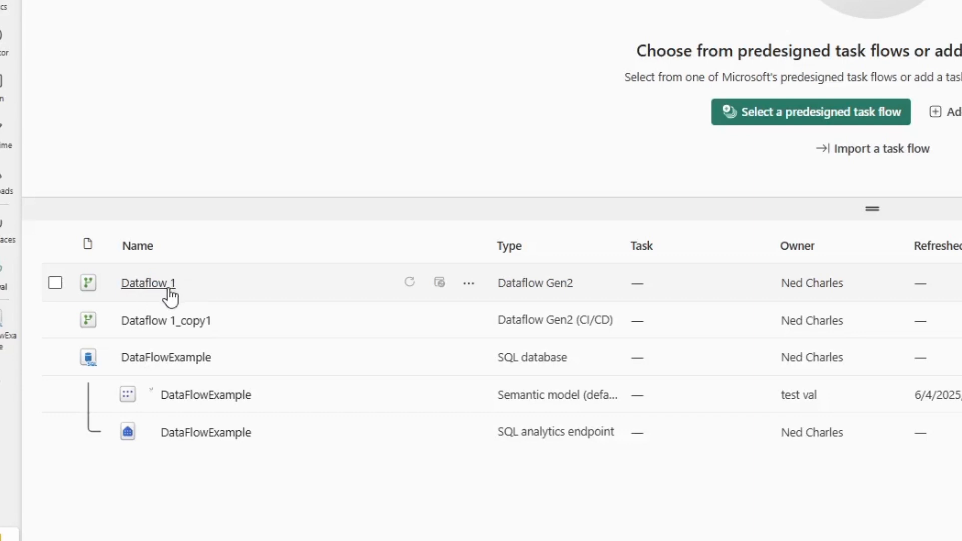
mouse_move(166, 320)
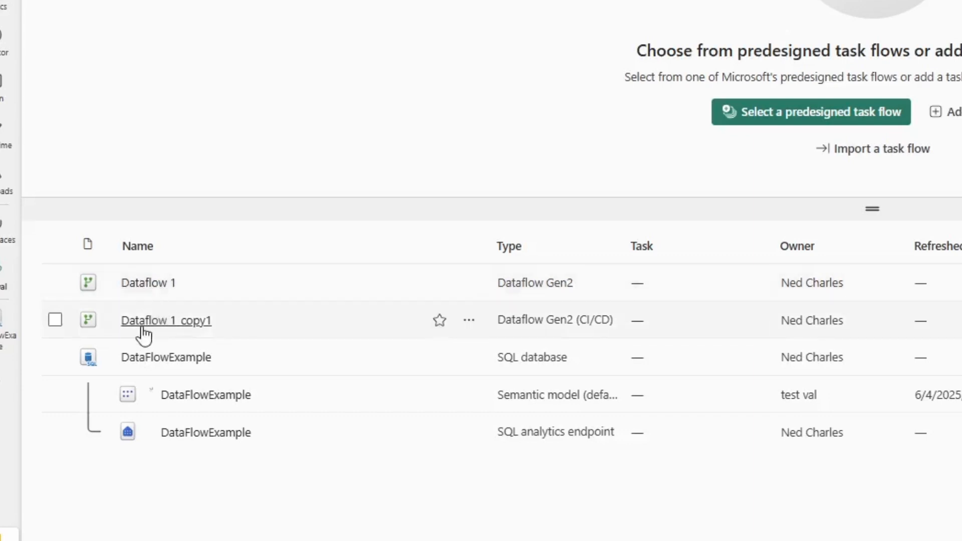
mouse_move(574, 319)
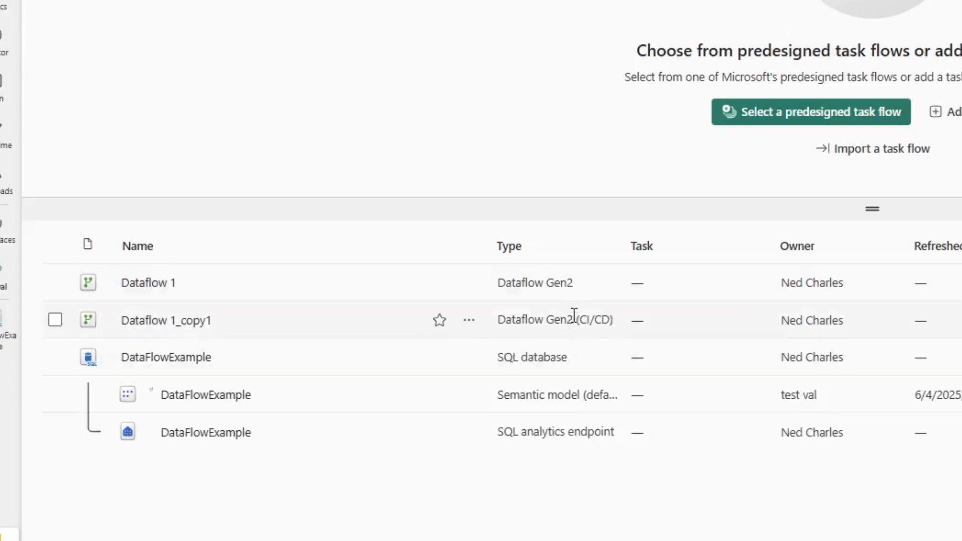
mouse_move(535, 283)
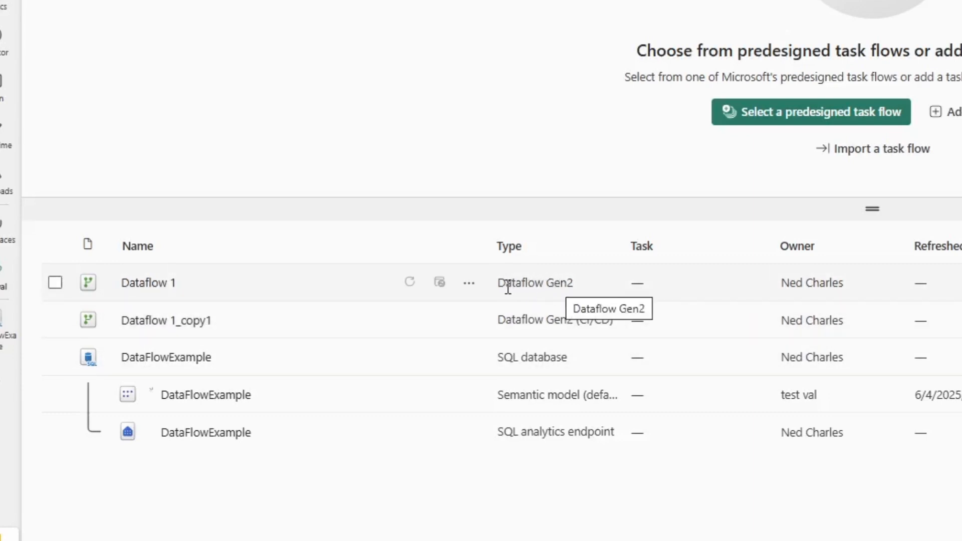
Check the copy's Dataflow Gen2 (CI/CD) type, then bring up Dataflow 1's More options menu
double_click(535, 283)
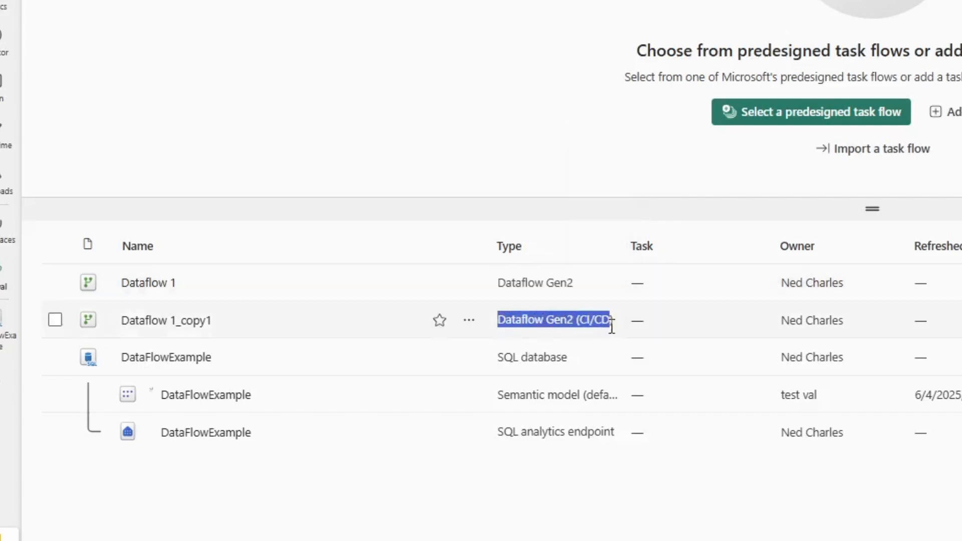
left_click(612, 320)
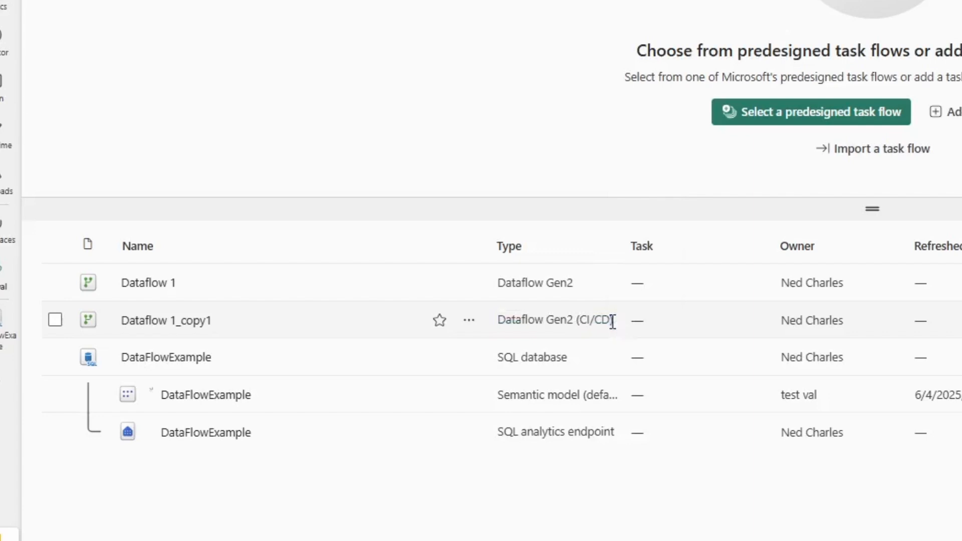
double_click(571, 320)
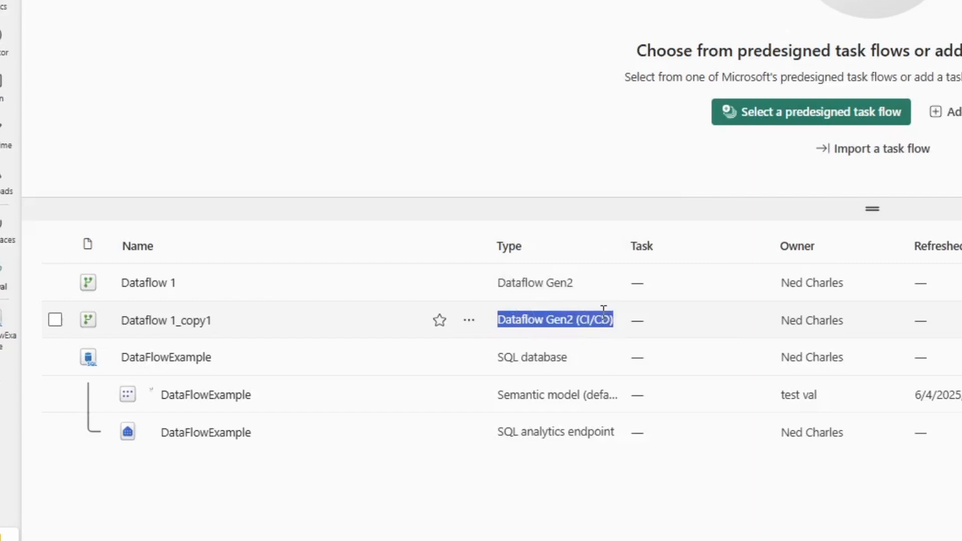
mouse_move(480, 290)
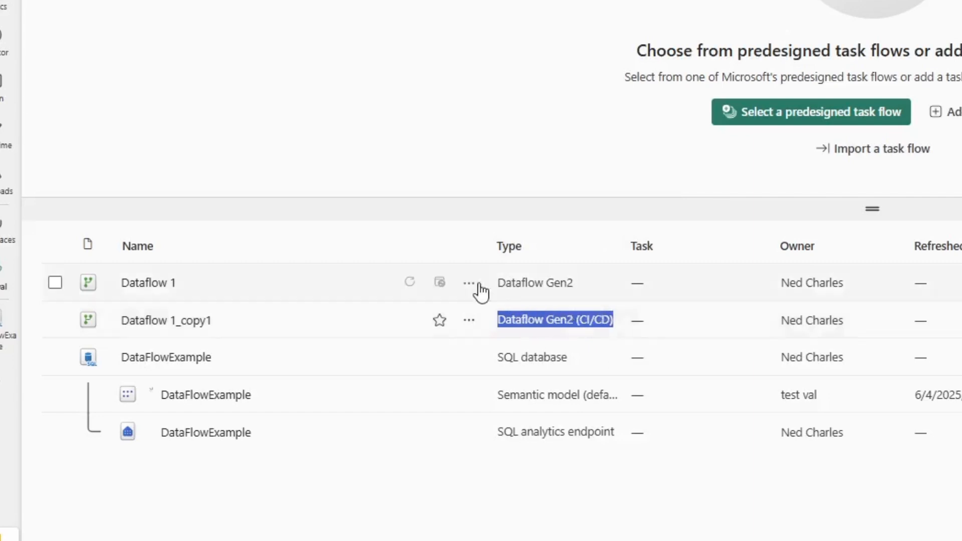
mouse_move(535, 283)
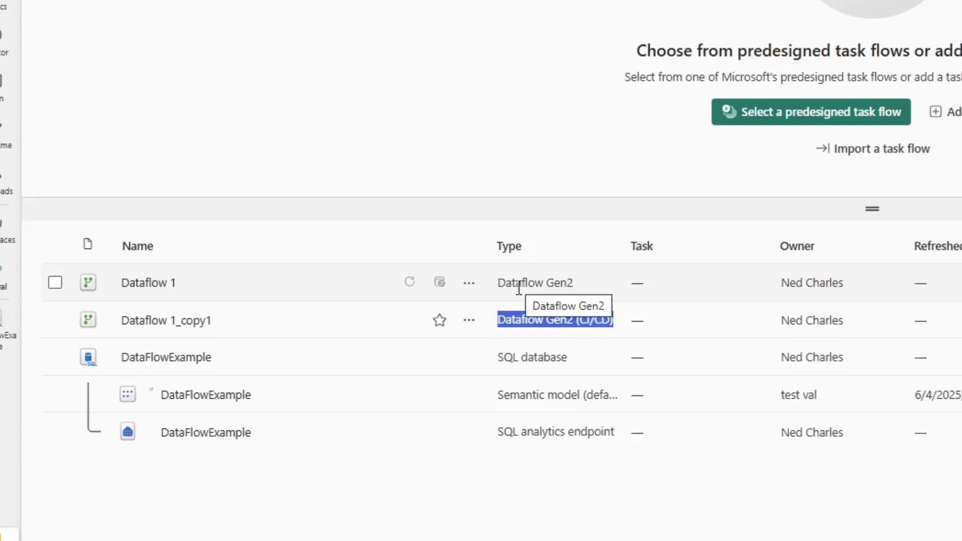
mouse_move(571, 342)
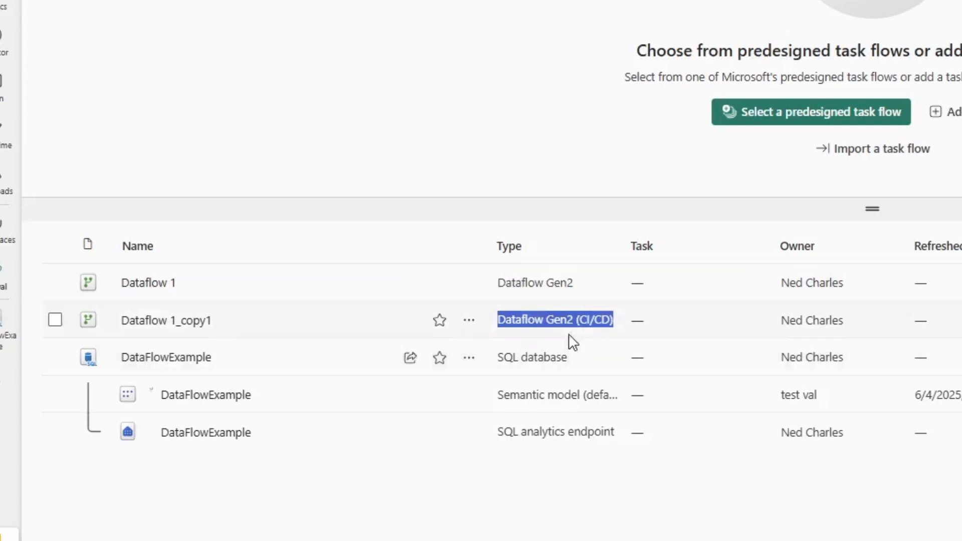
mouse_move(469, 283)
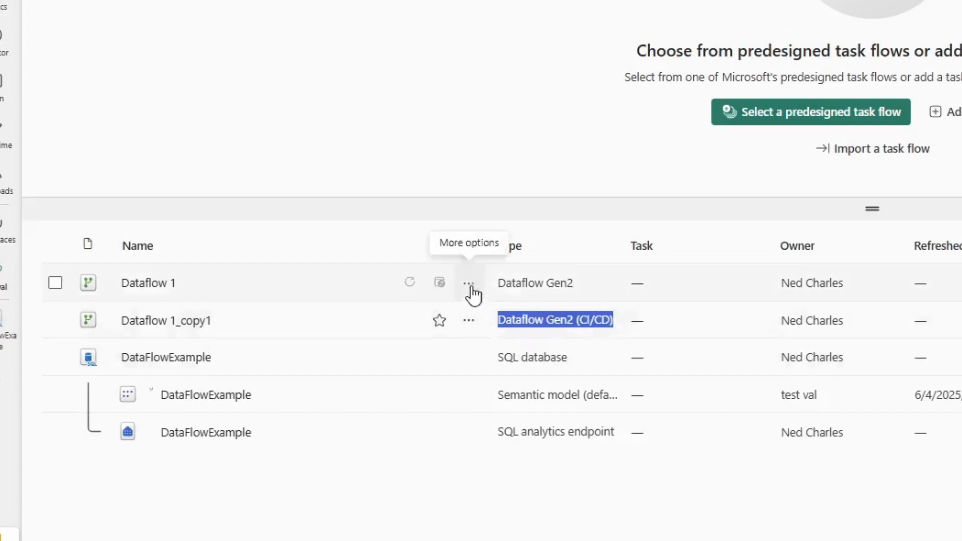
left_click(469, 283)
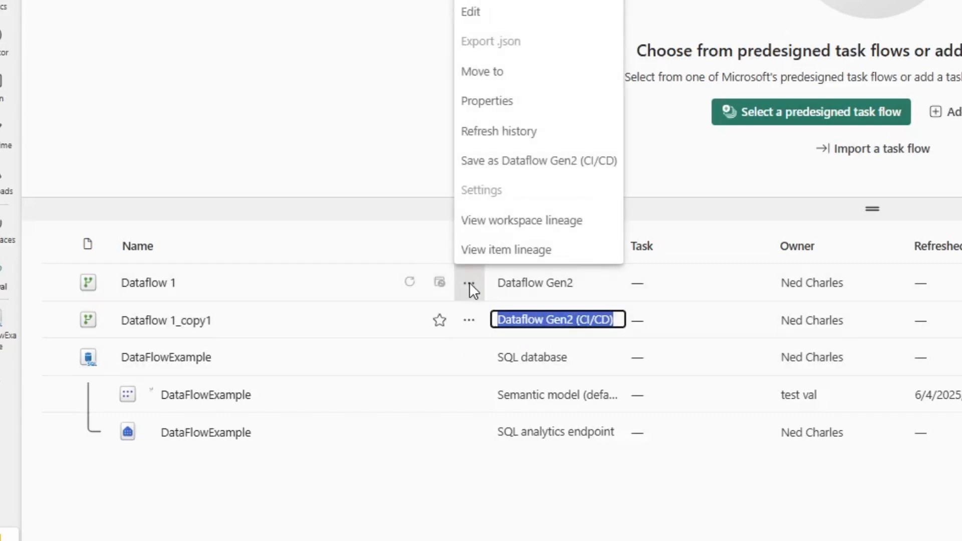
mouse_move(514, 170)
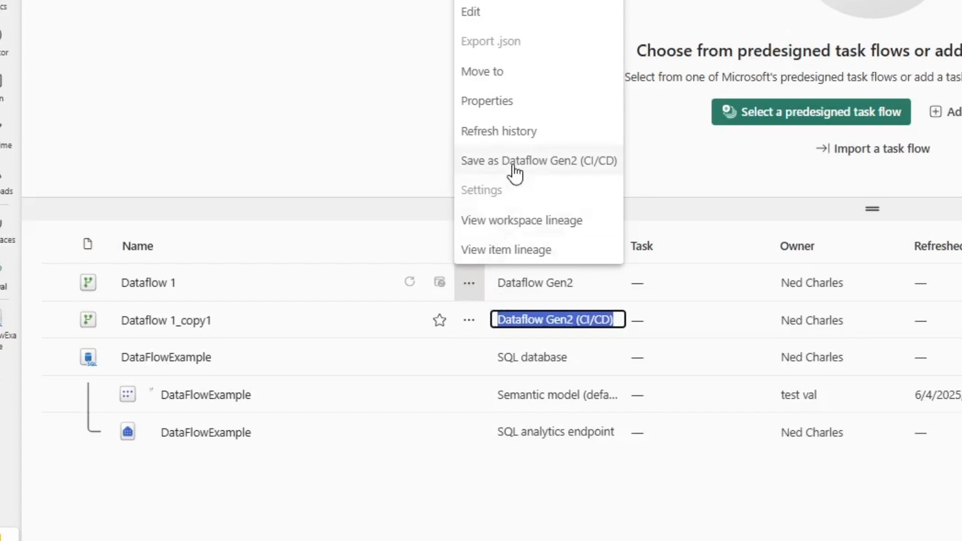
mouse_move(475, 181)
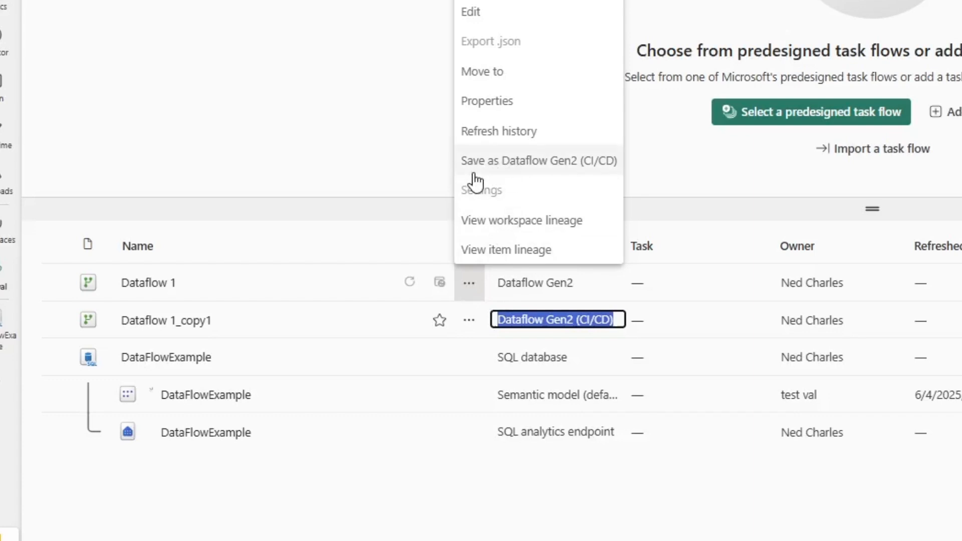
mouse_move(598, 174)
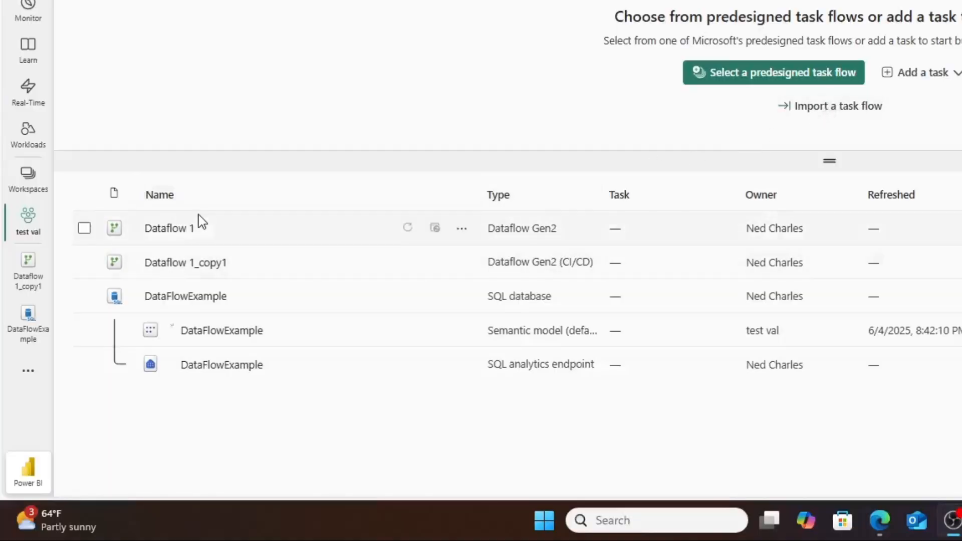
mouse_move(181, 262)
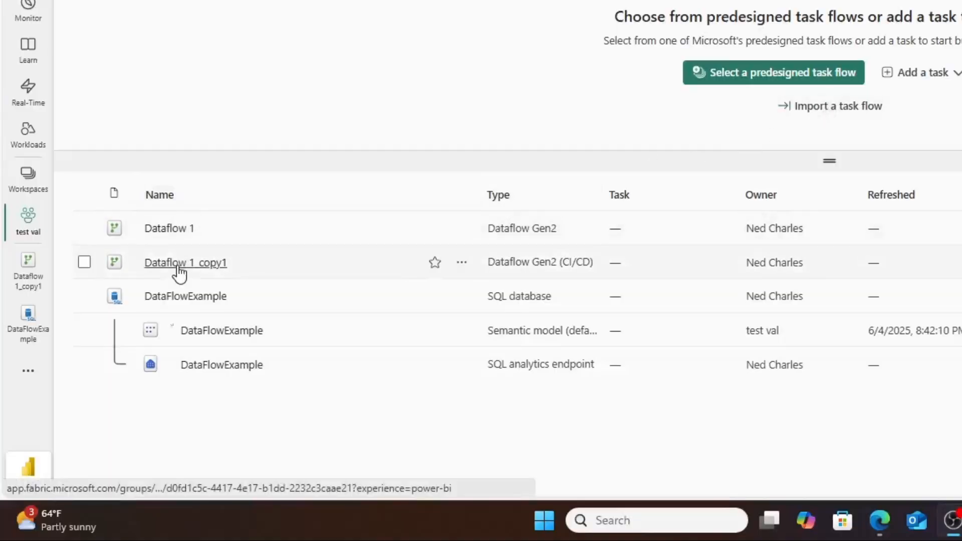
Import the dataflow2.pqt Power Query template into Dataflow 1_copy1
left_click(185, 262)
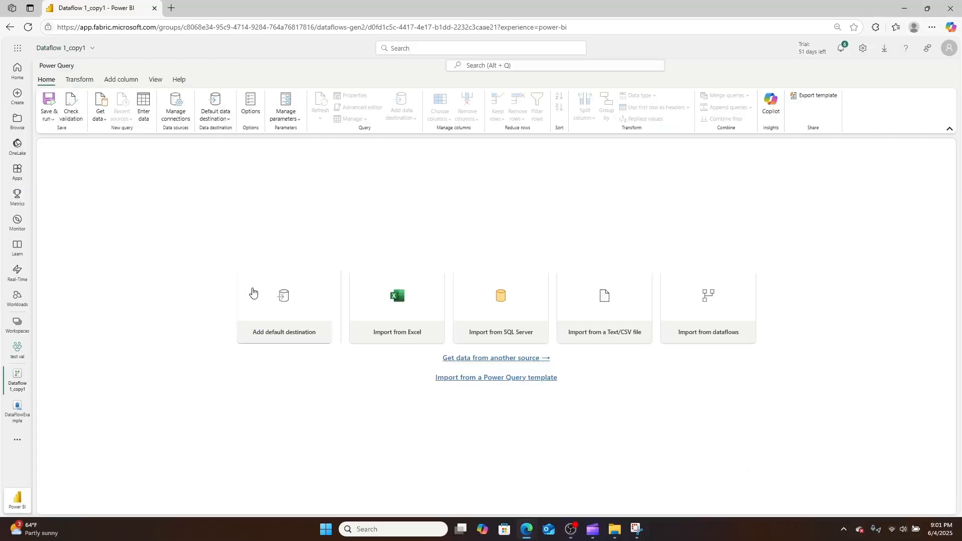
left_click(495, 377)
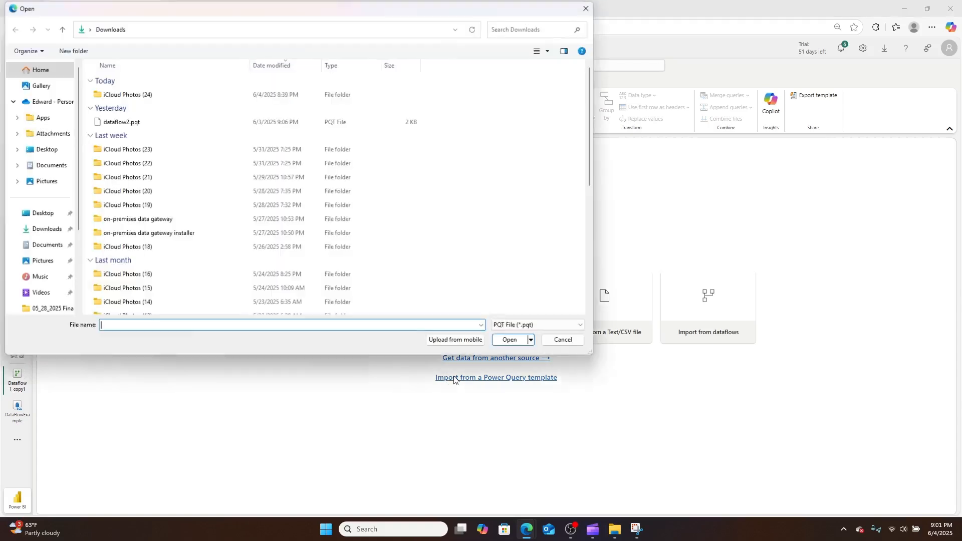
left_click(121, 121)
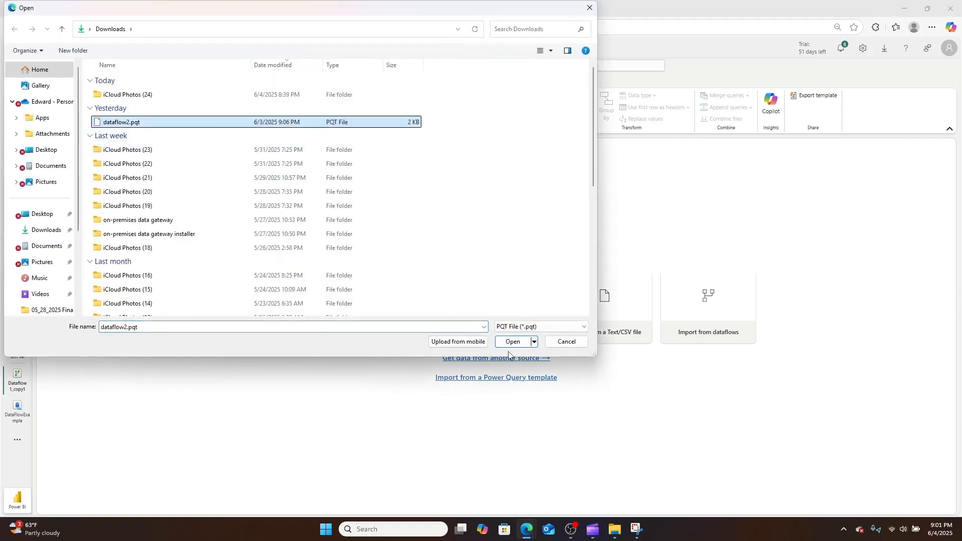
left_click(512, 342)
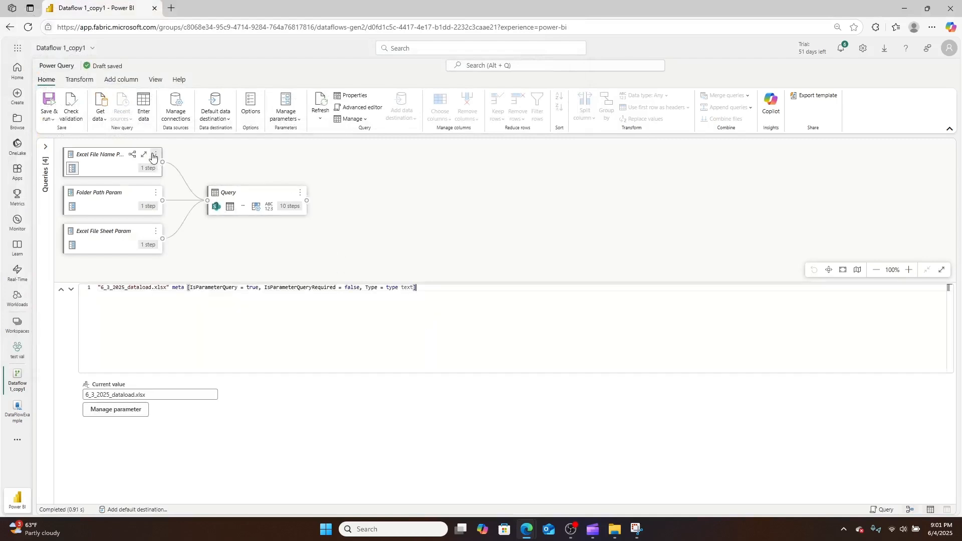
From the queries list, inspect the Folder Path Param and Excel File Sheet Param values
left_click(46, 147)
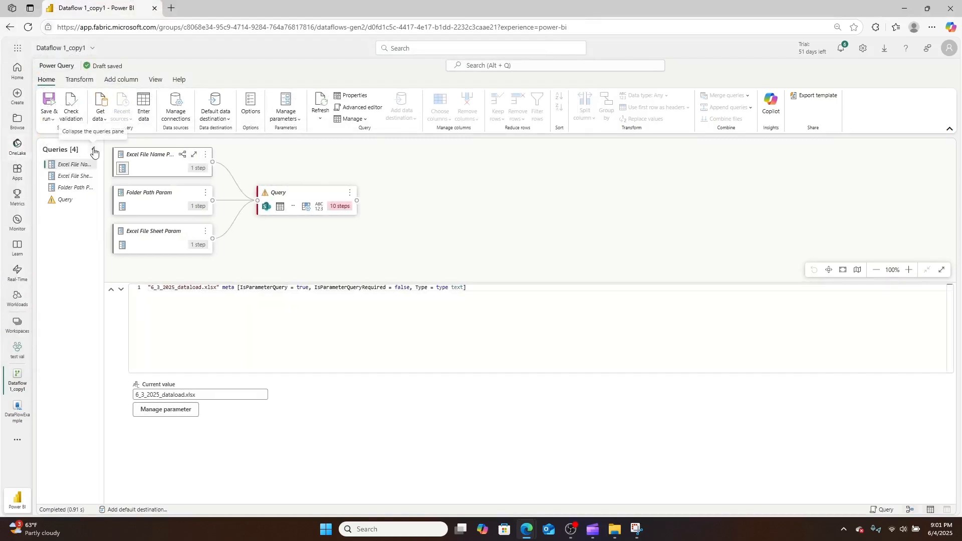
mouse_move(153, 195)
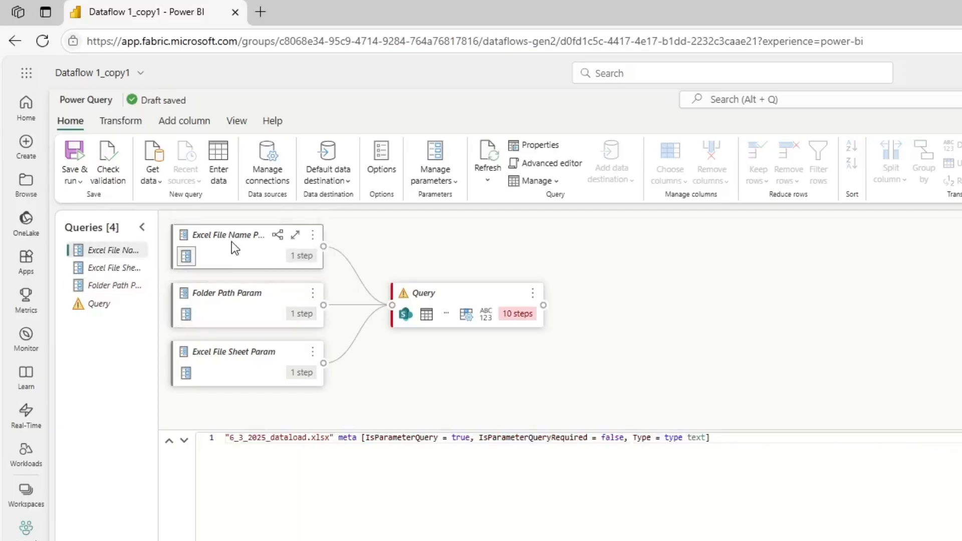
mouse_move(235, 315)
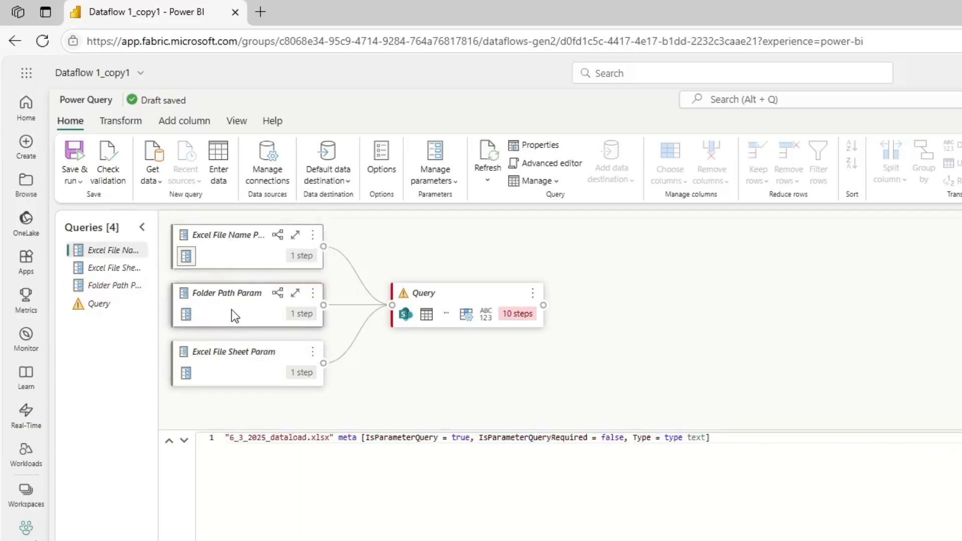
mouse_move(205, 268)
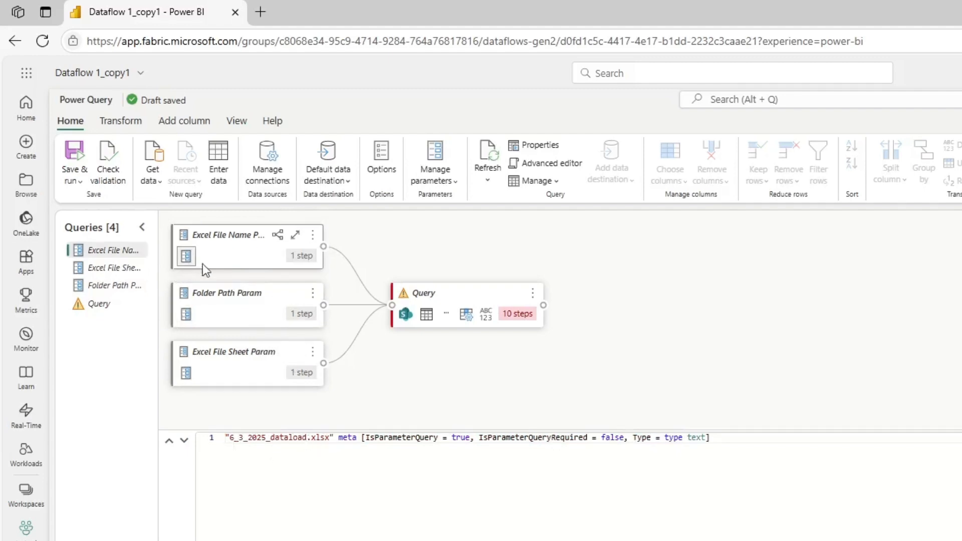
left_click(114, 285)
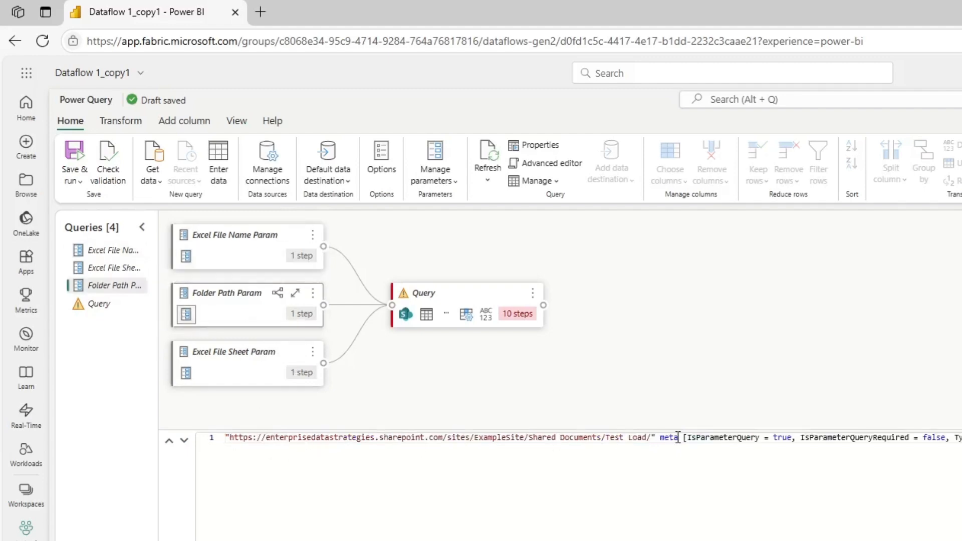
left_click(113, 268)
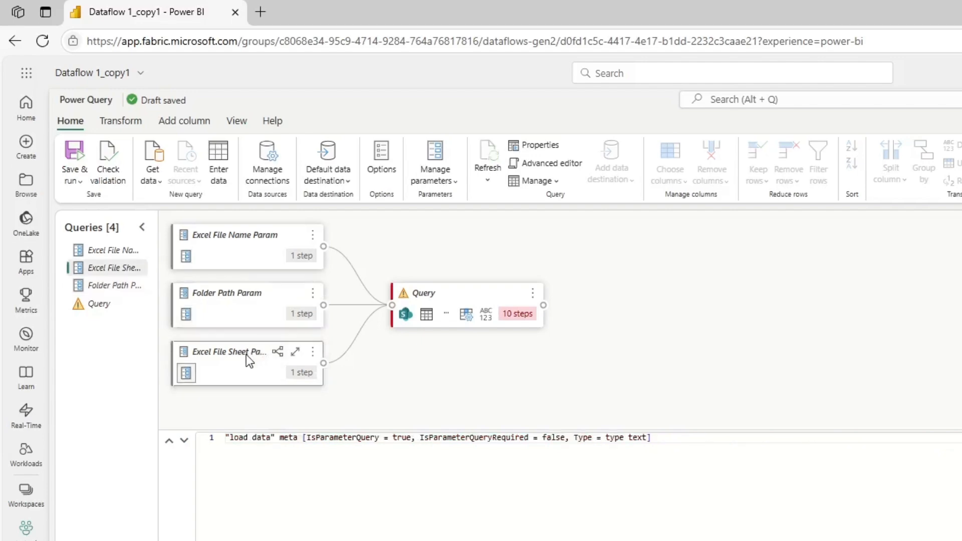
mouse_move(380, 453)
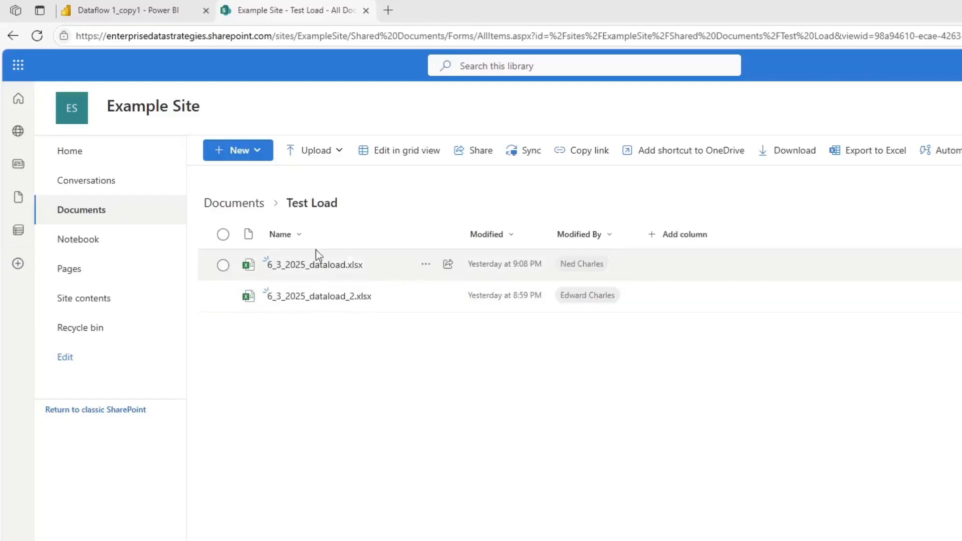
mouse_move(313, 265)
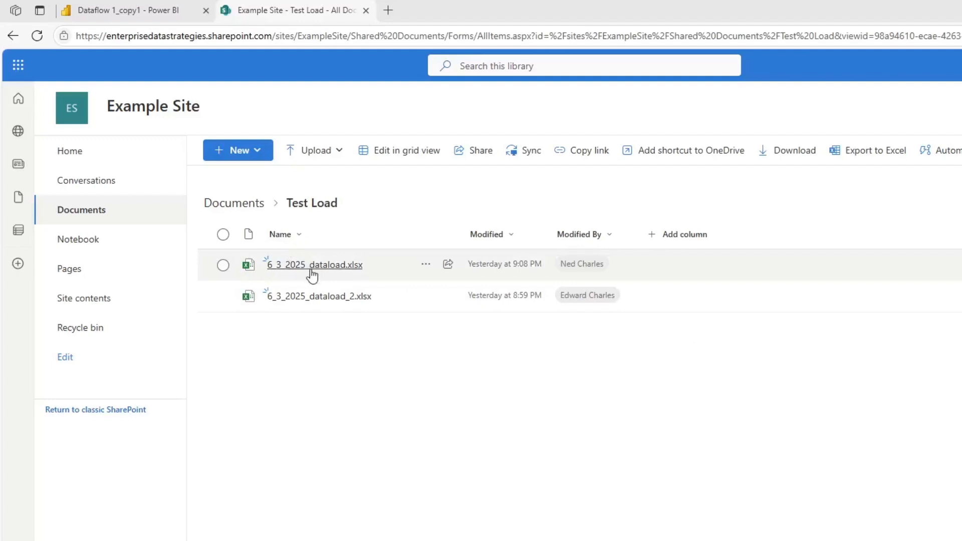
Bring up the actions for 6_3_2025_dataload.xlsx in the Test Load library
right_click(313, 265)
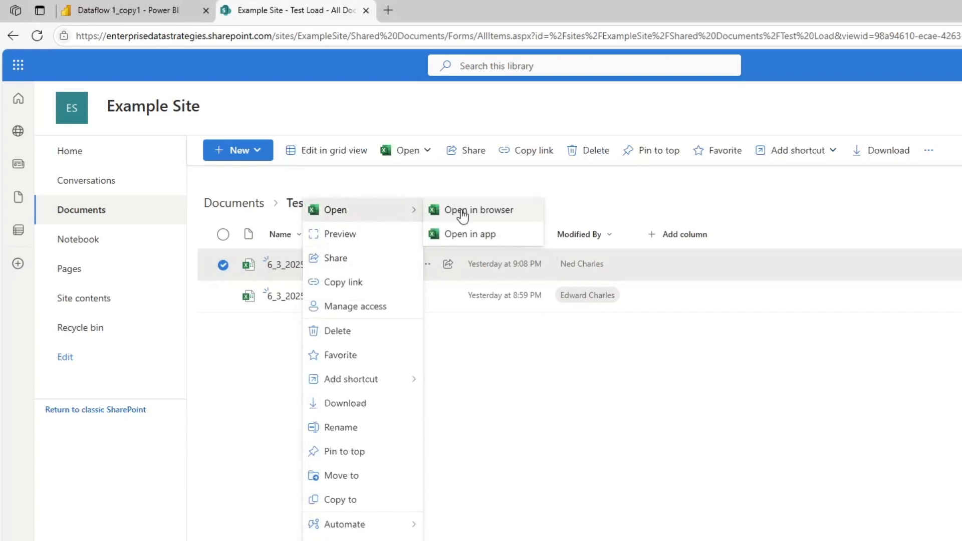
Open 6_3_2025_dataload.xlsx and 6_3_2025_dataload_2.xlsx in Excel for the web
left_click(481, 210)
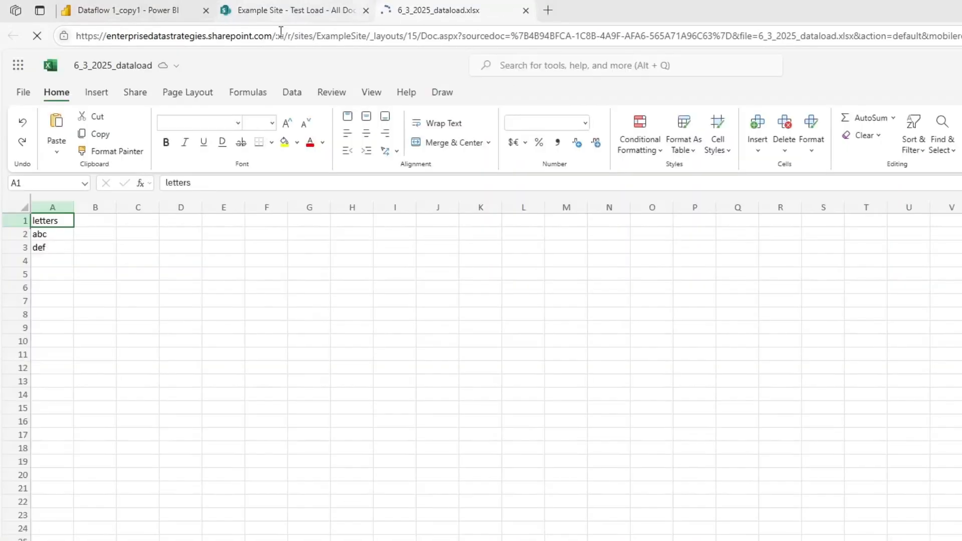
left_click(294, 10)
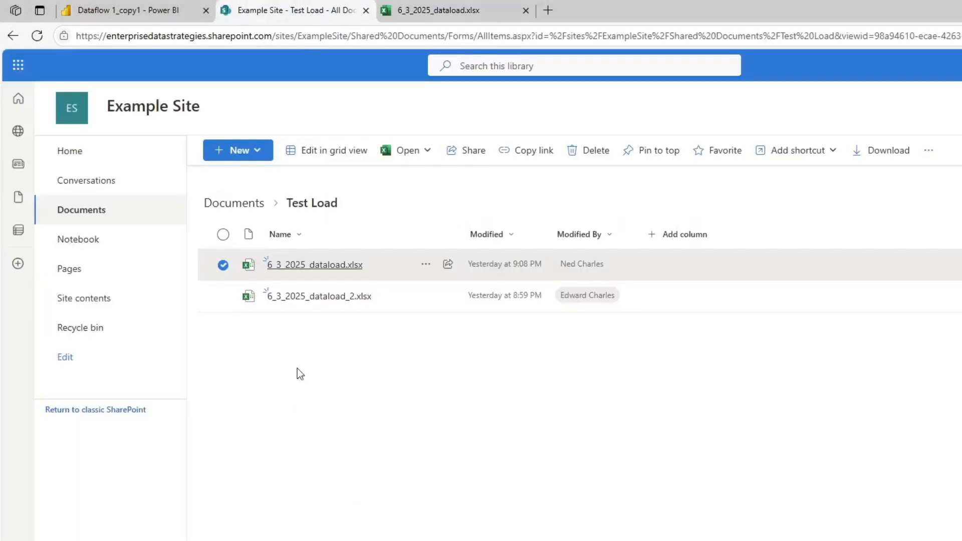
mouse_move(290, 273)
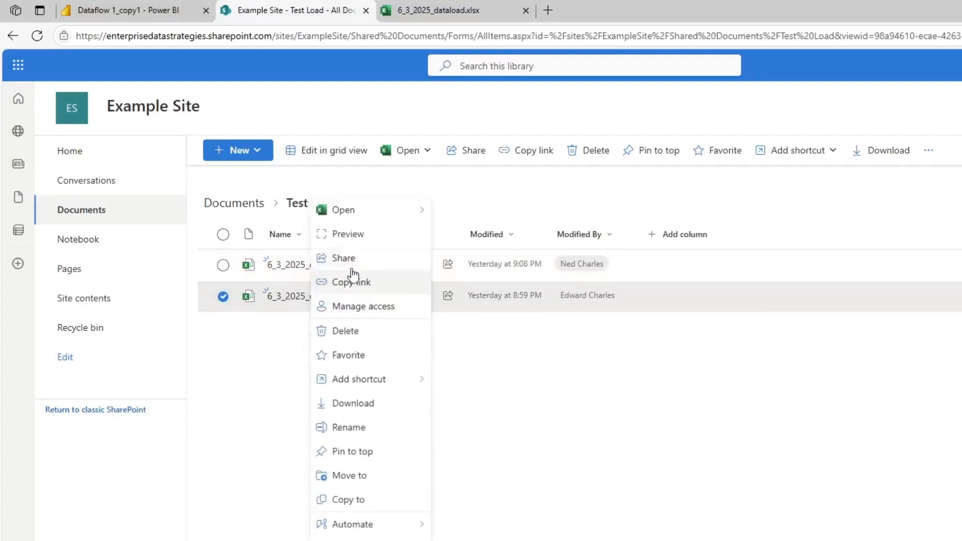
left_click(344, 210)
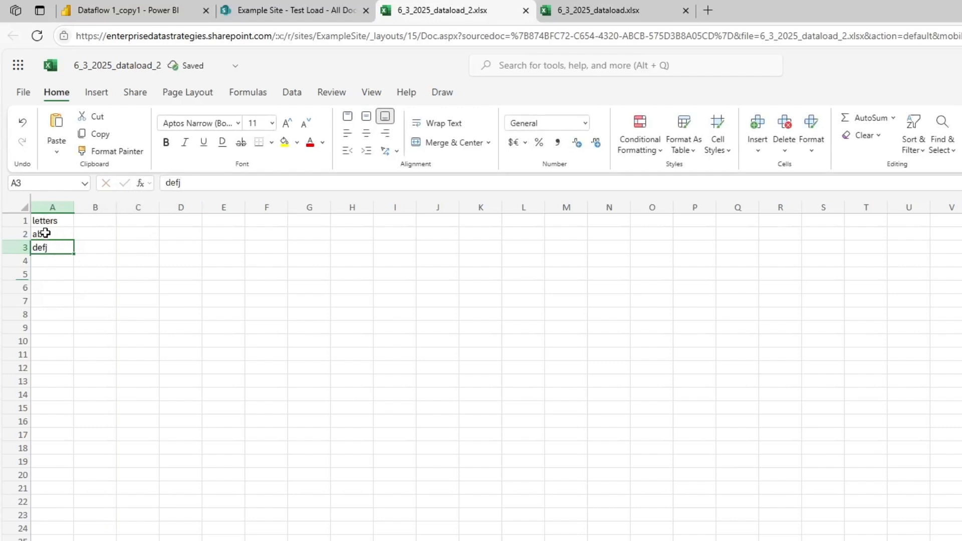
left_click(181, 300)
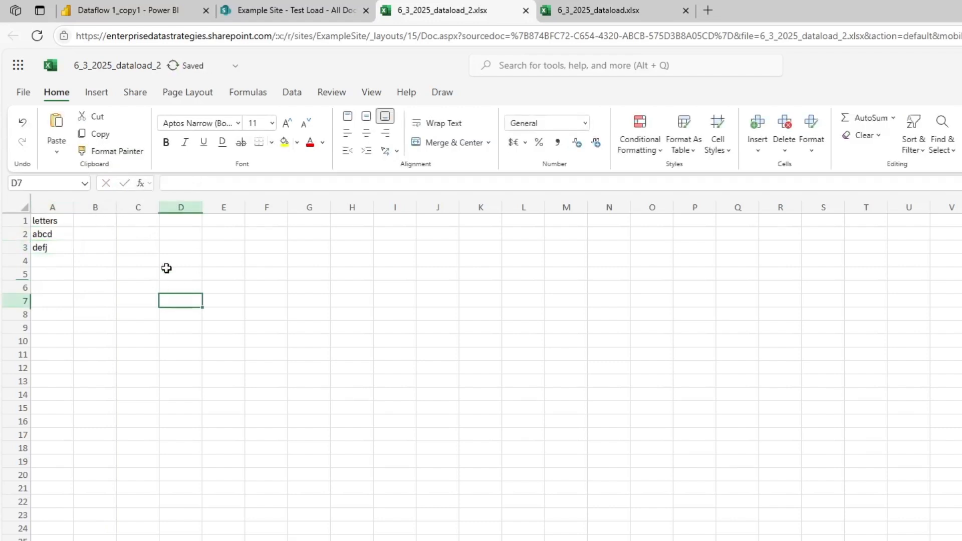
mouse_move(164, 22)
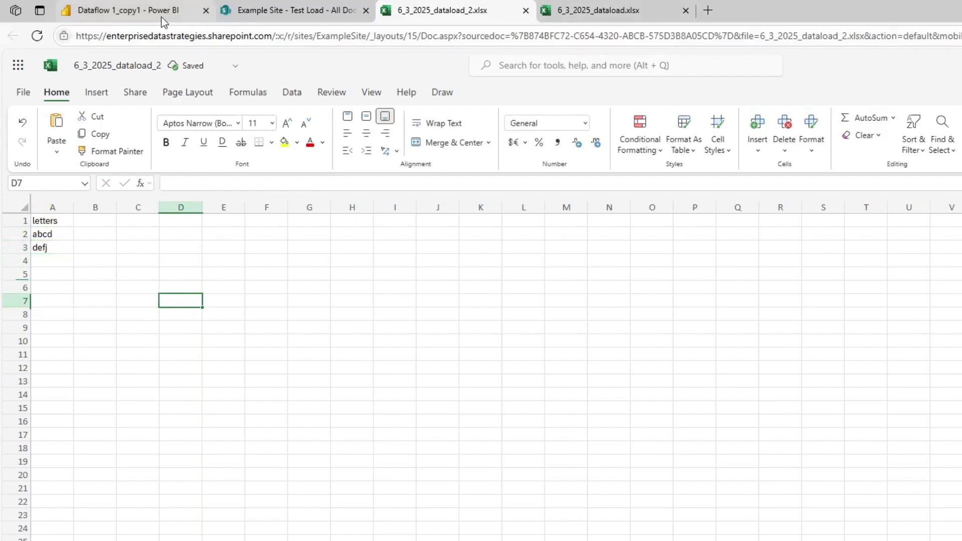
left_click(123, 10)
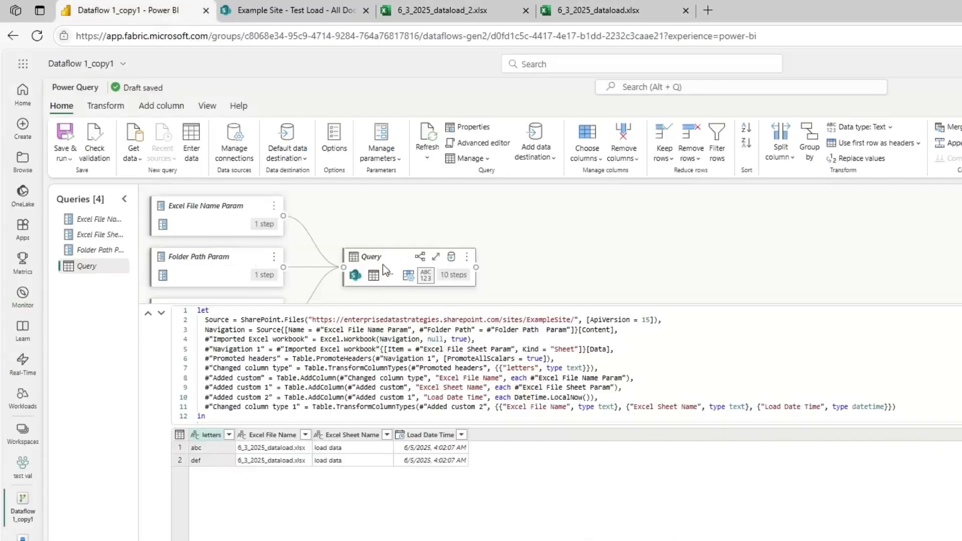
mouse_move(183, 456)
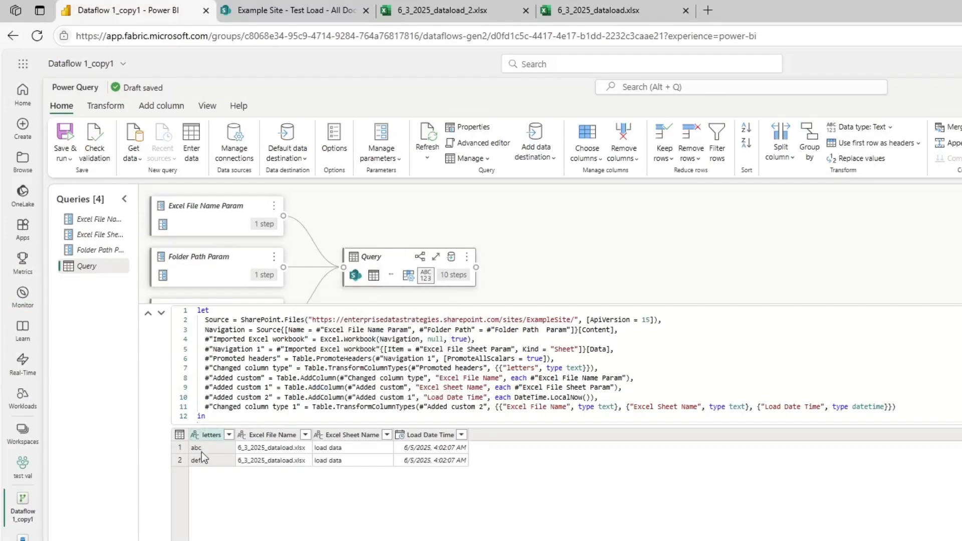
mouse_move(216, 453)
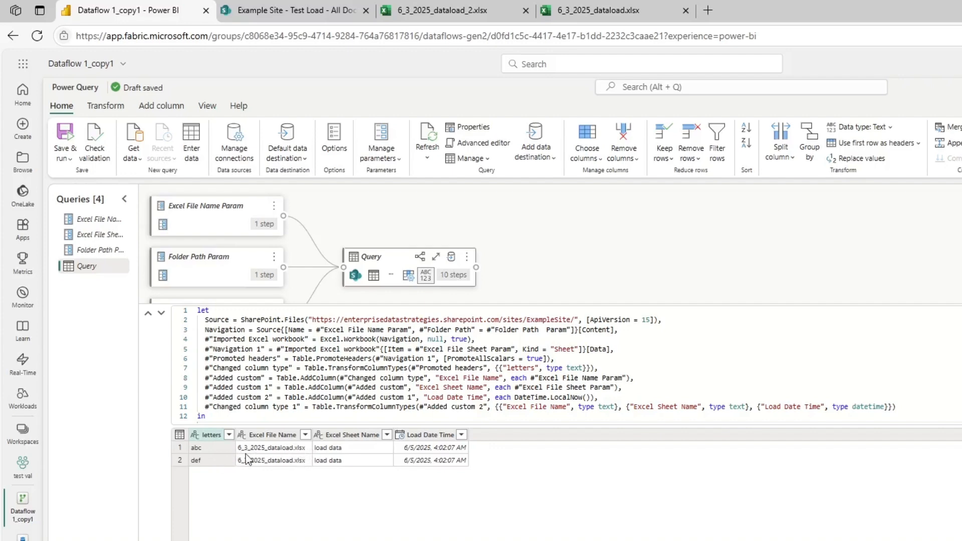
left_click(601, 11)
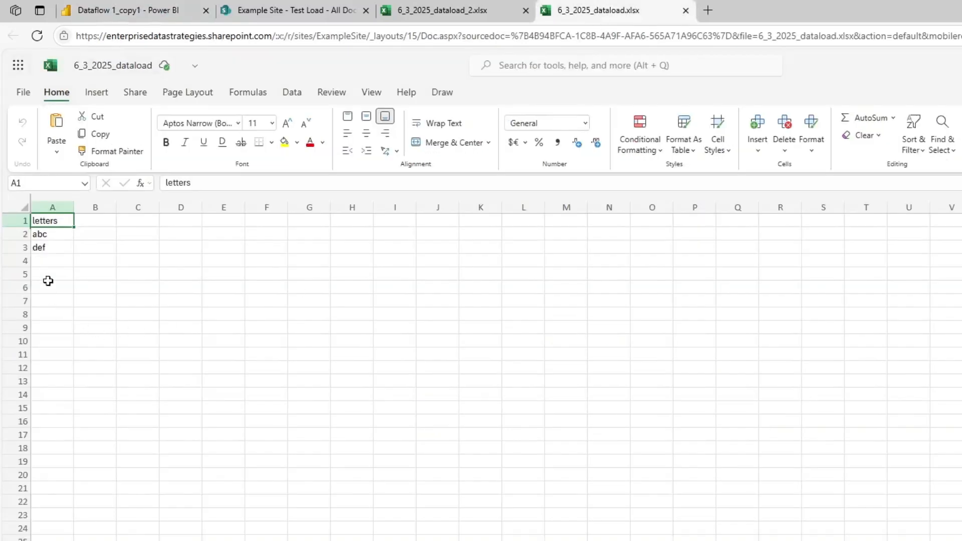
left_click(438, 11)
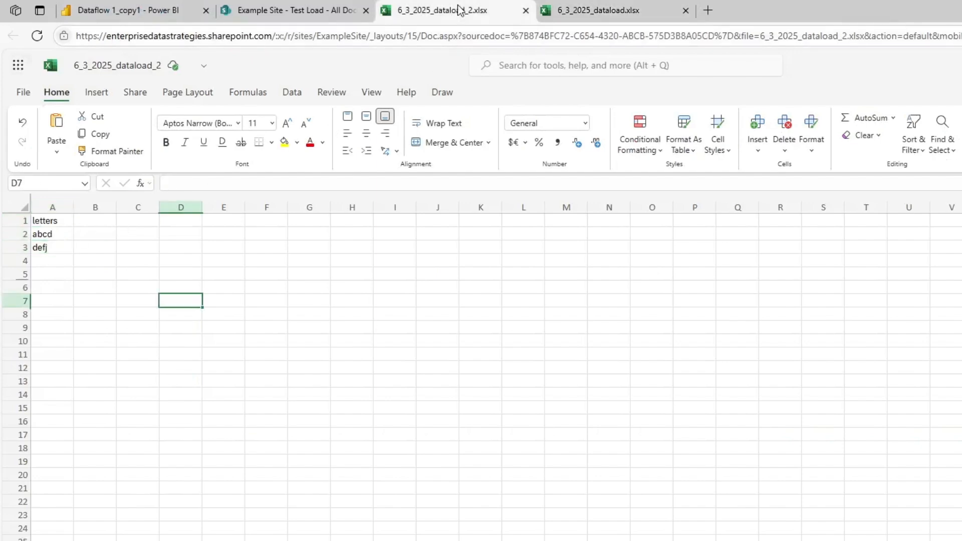
left_click(291, 11)
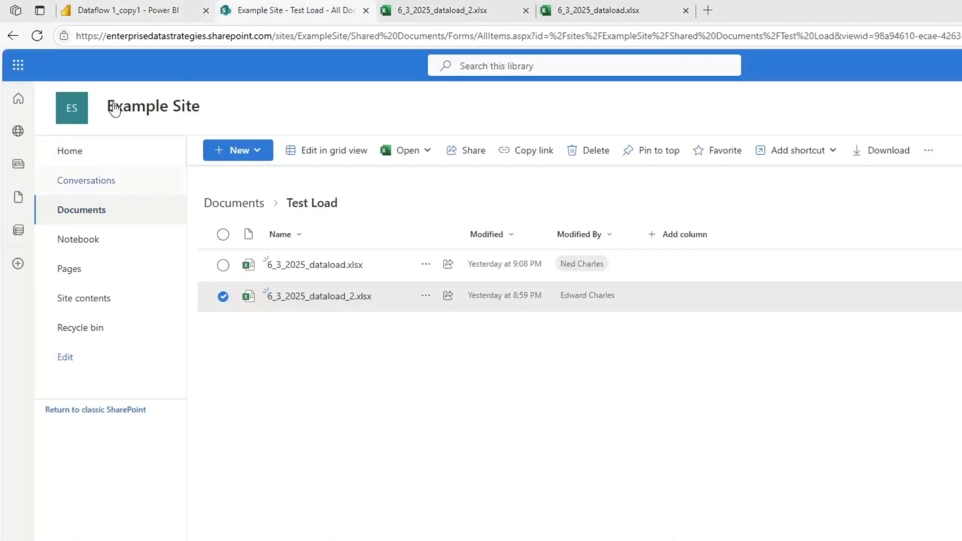
left_click(123, 10)
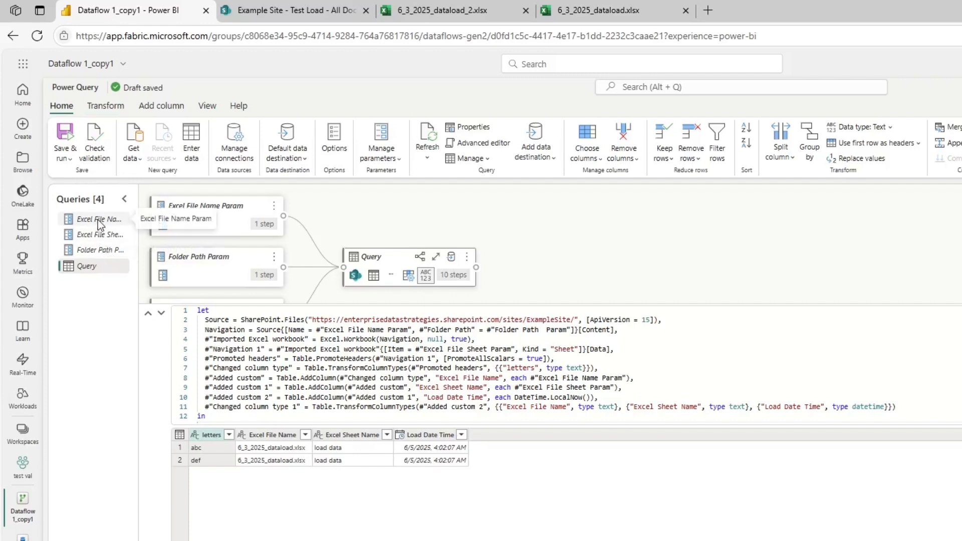
Select Excel File Name Param to point it at 6_3_2025_dataload_2.xlsx
left_click(99, 220)
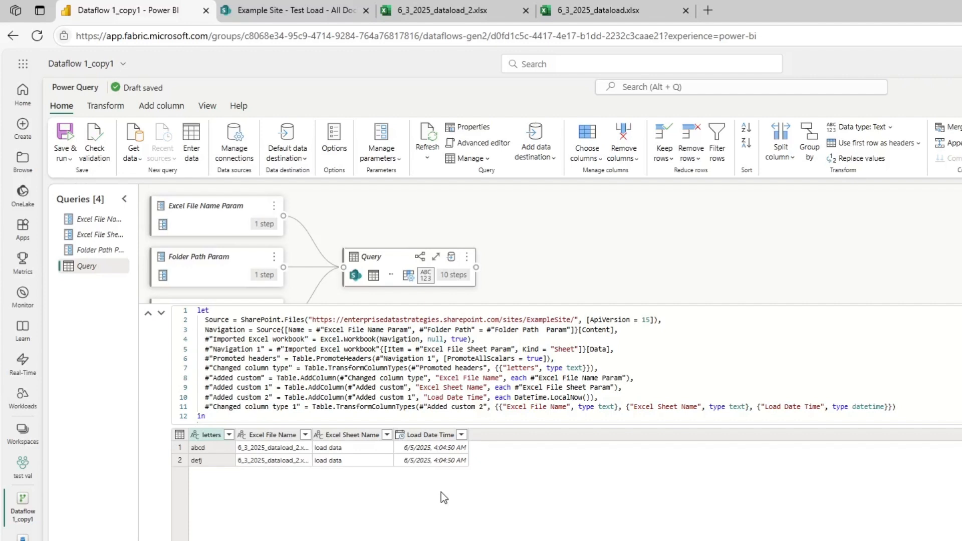
mouse_move(286, 147)
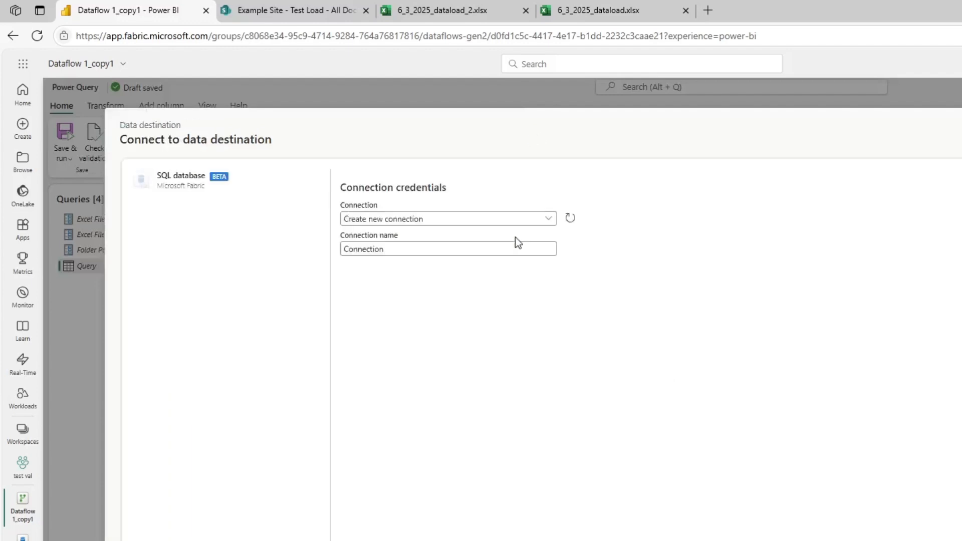
Name the new DataFlowExample destination table query_example and proceed to column mapping
left_click(448, 218)
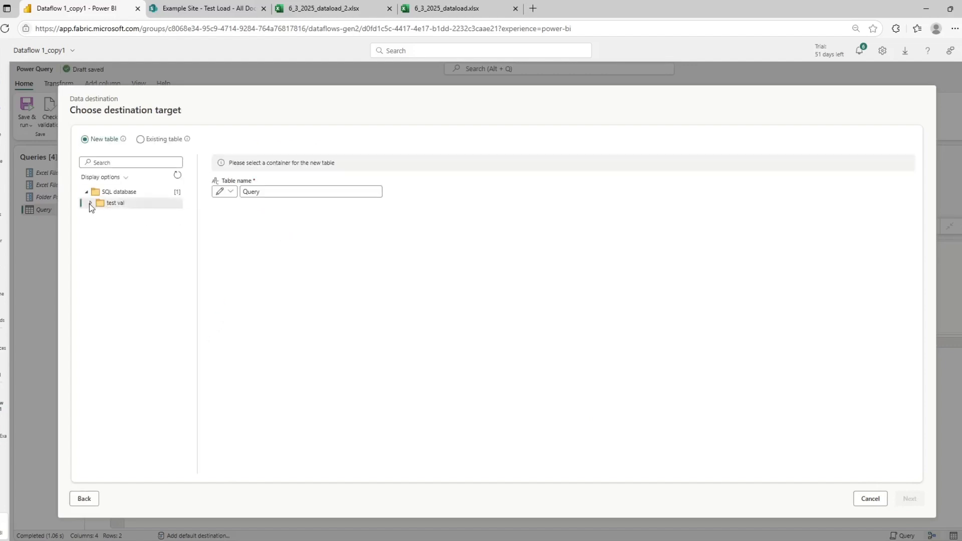
left_click(90, 202)
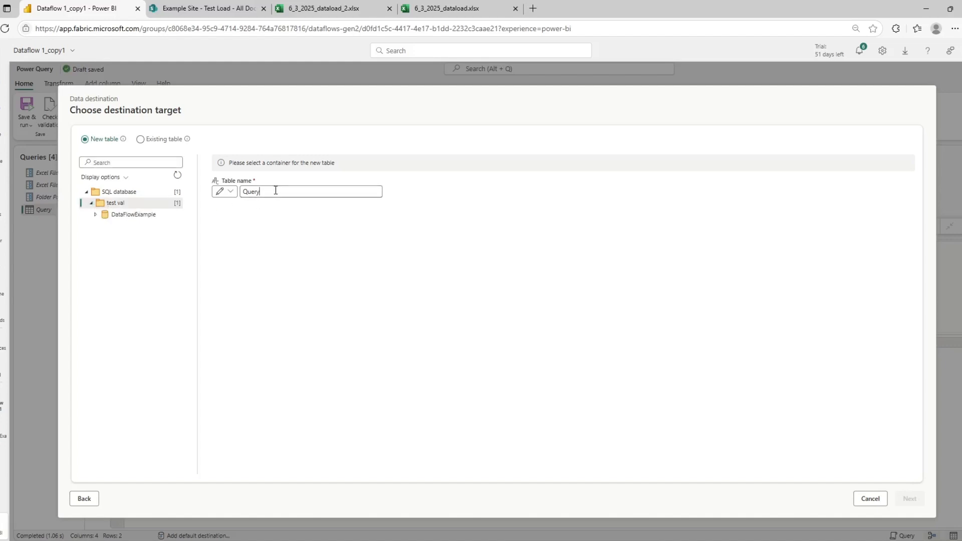
left_click(133, 214)
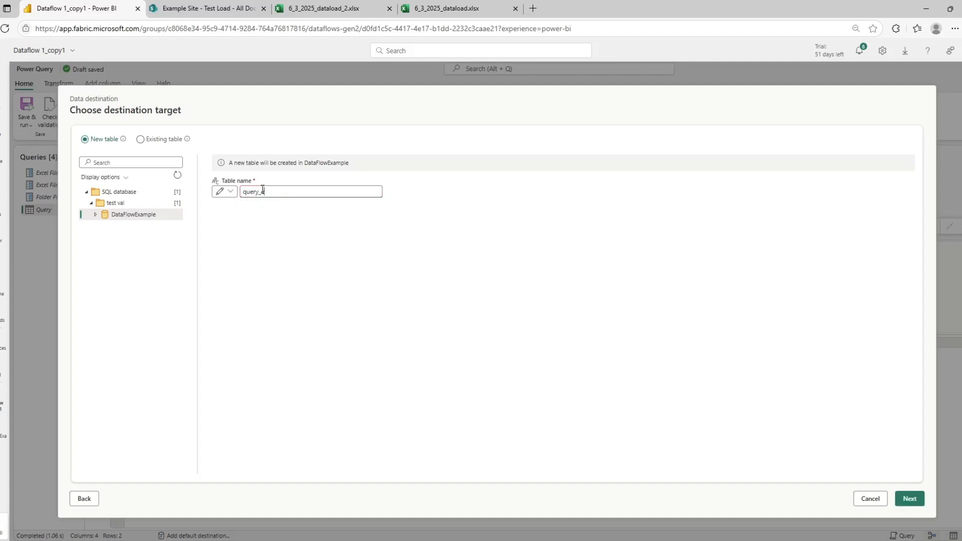
type("example")
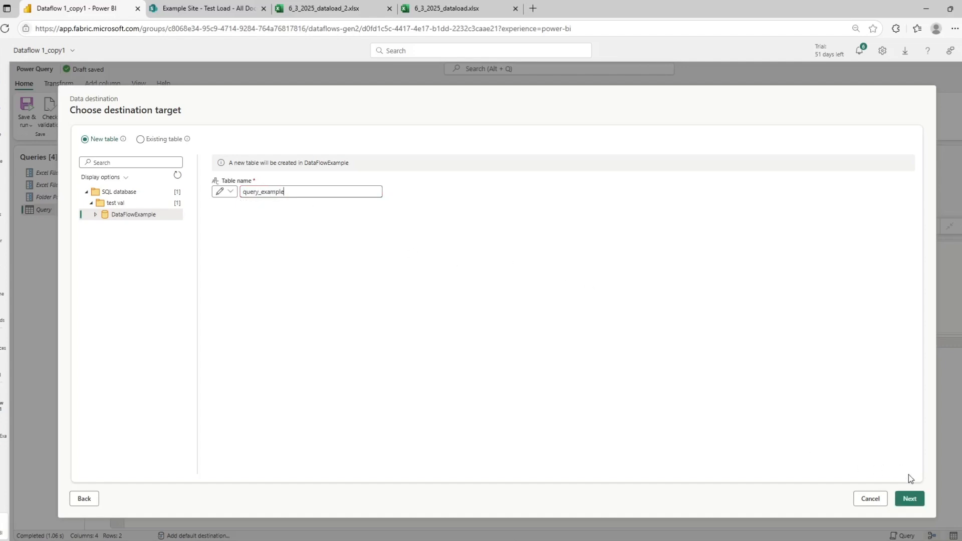
left_click(910, 498)
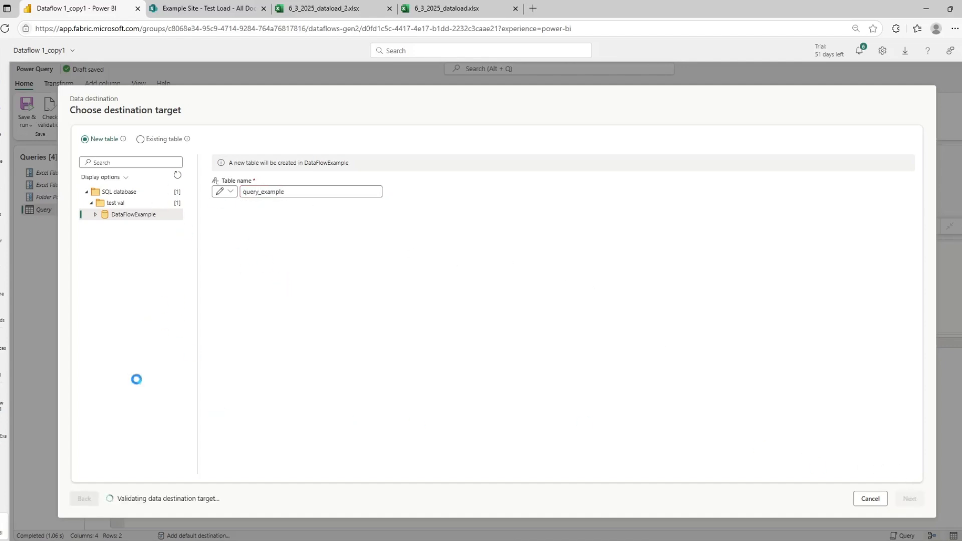
left_click(910, 499)
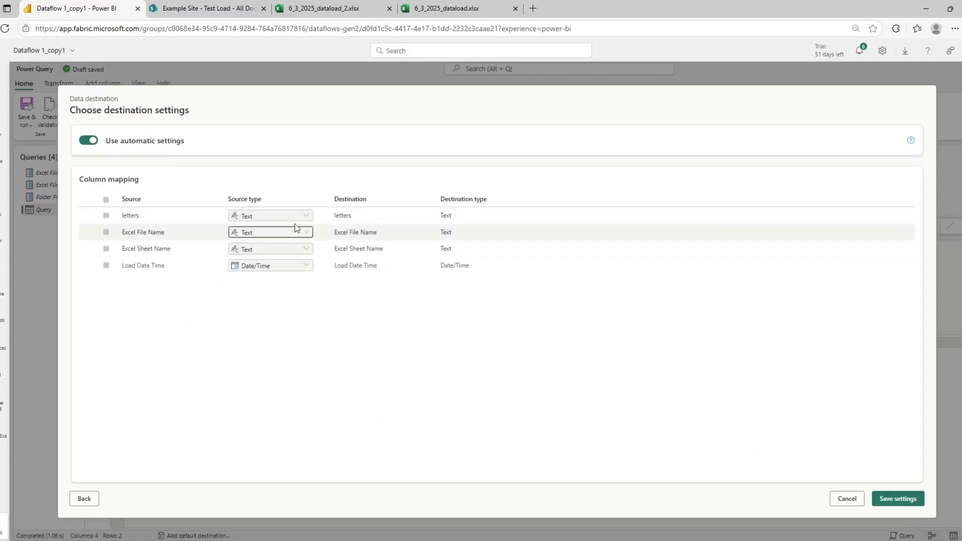
Save the query_example column mapping settings and Save & run the dataflow
left_click(897, 498)
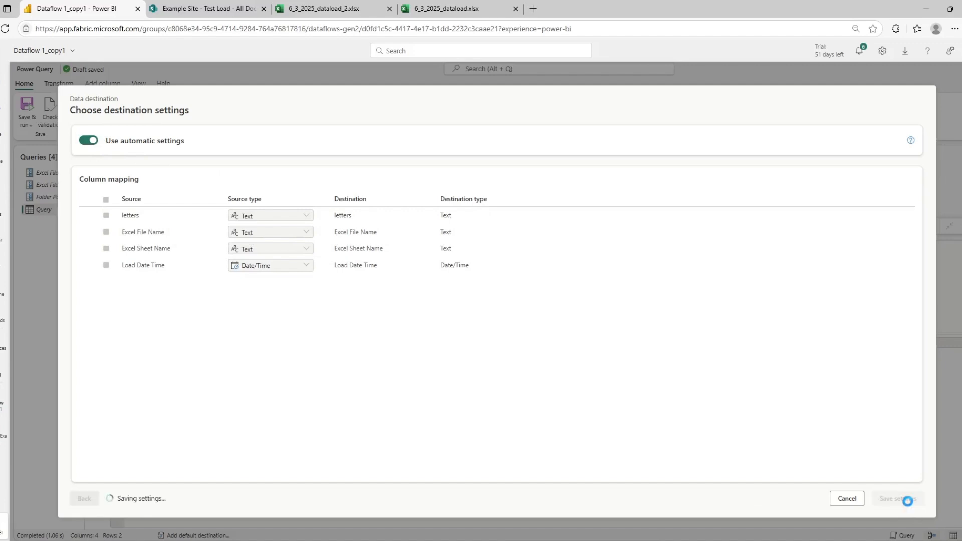
left_click(896, 498)
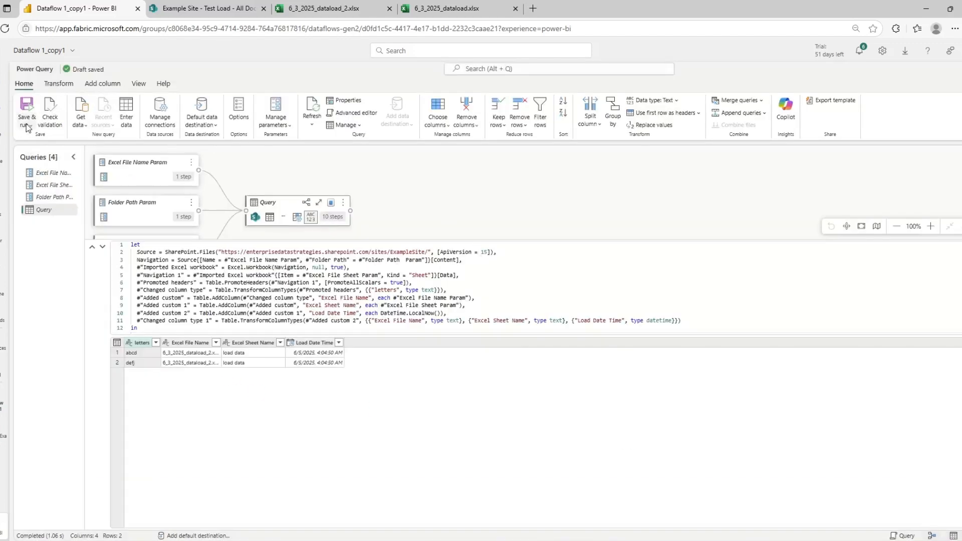
mouse_move(104, 232)
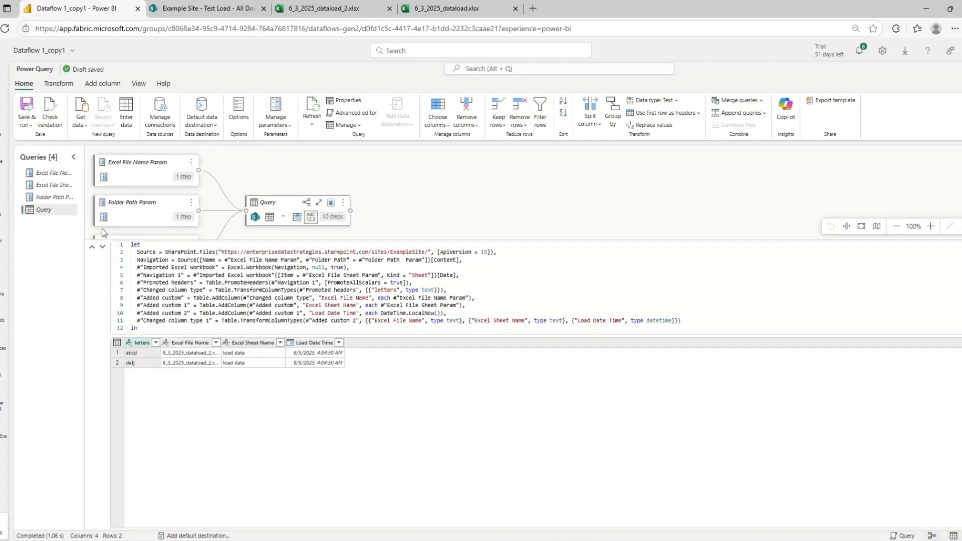
left_click(25, 114)
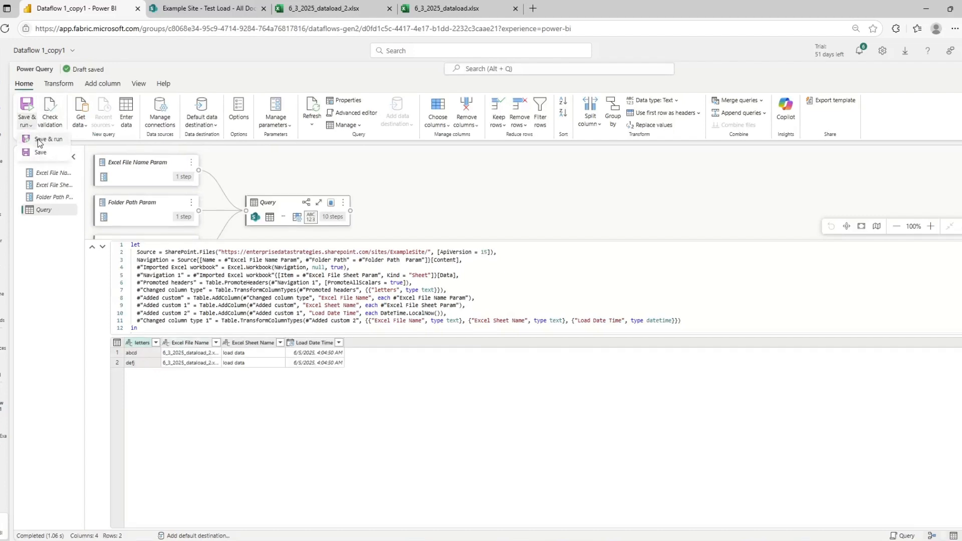
left_click(40, 152)
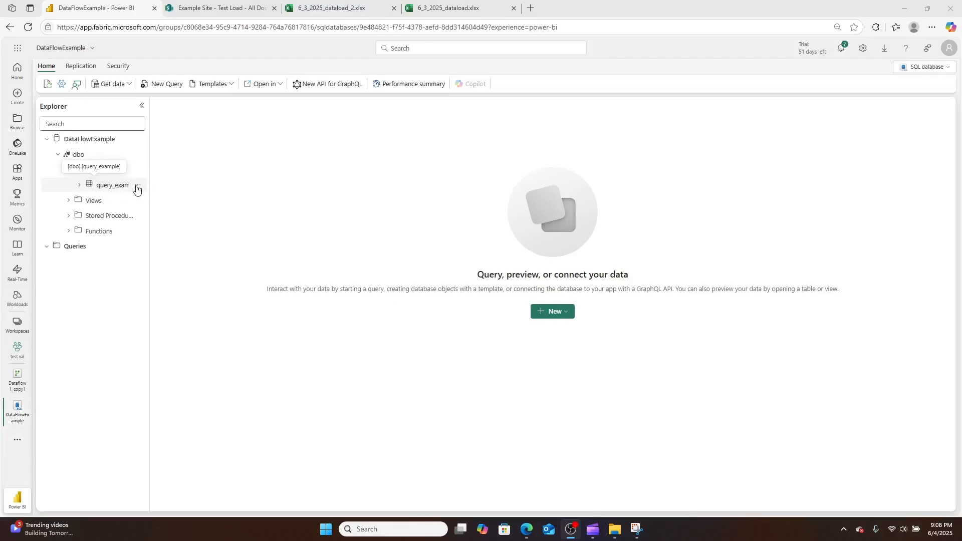
Preview the query_example table rows, showing abcd and defj
left_click(166, 84)
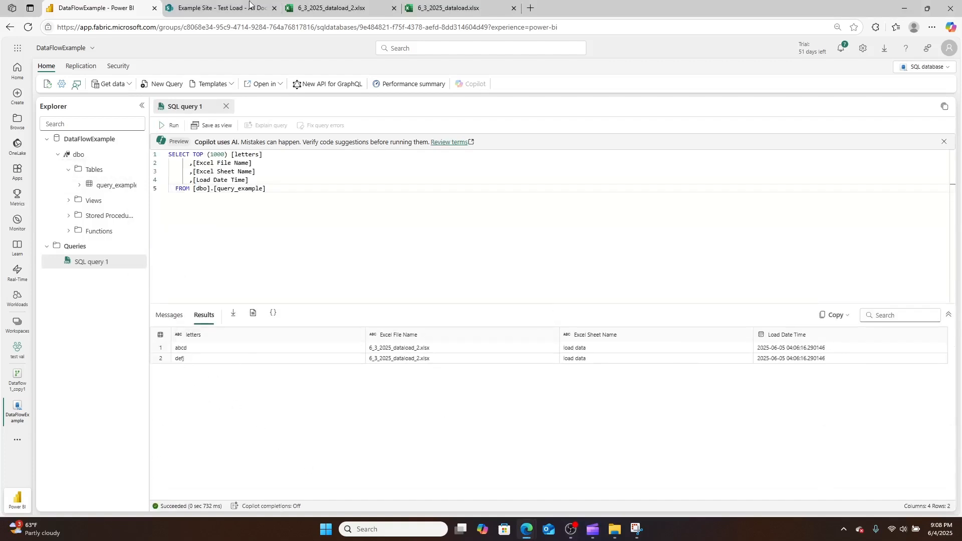
mouse_move(16, 377)
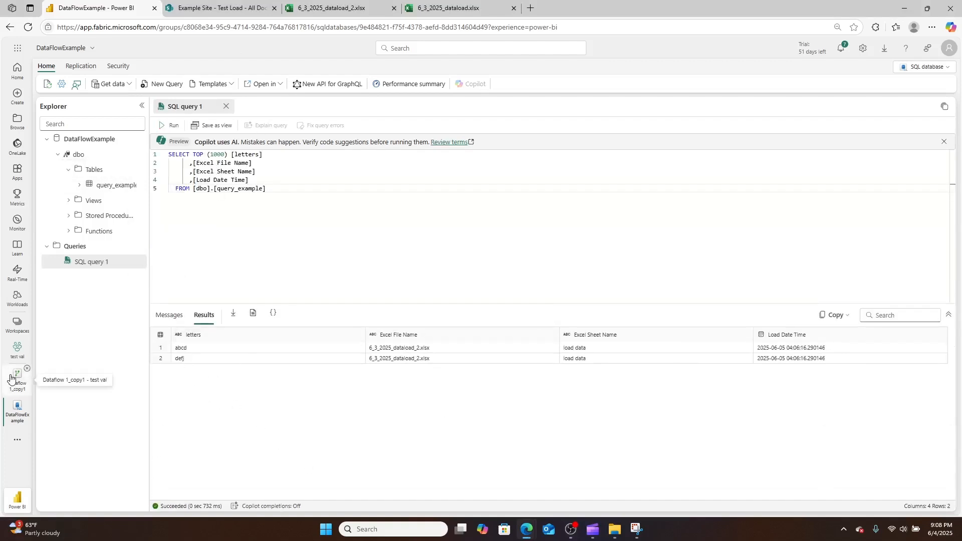
Edit Dataflow 1_copy1's data destination to target the existing query_example table
left_click(16, 375)
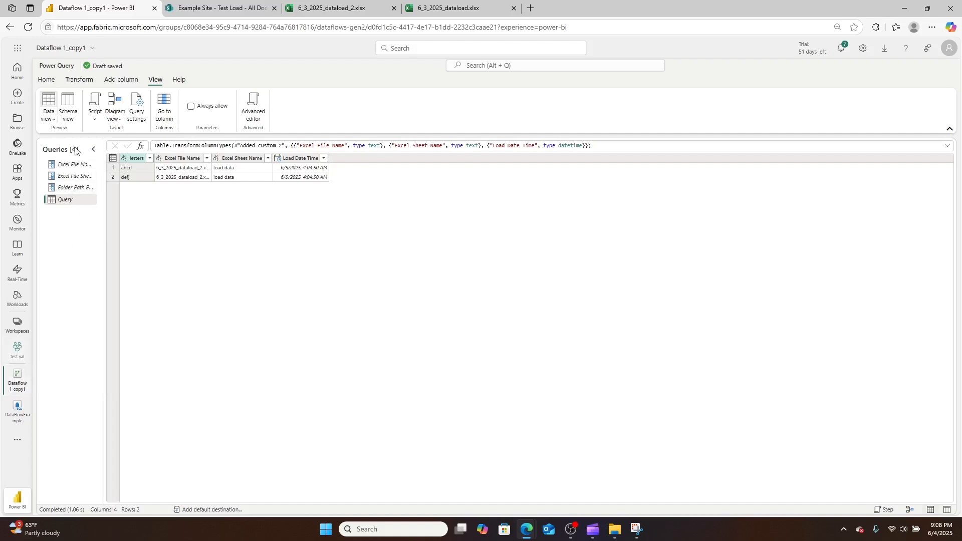
mouse_move(136, 104)
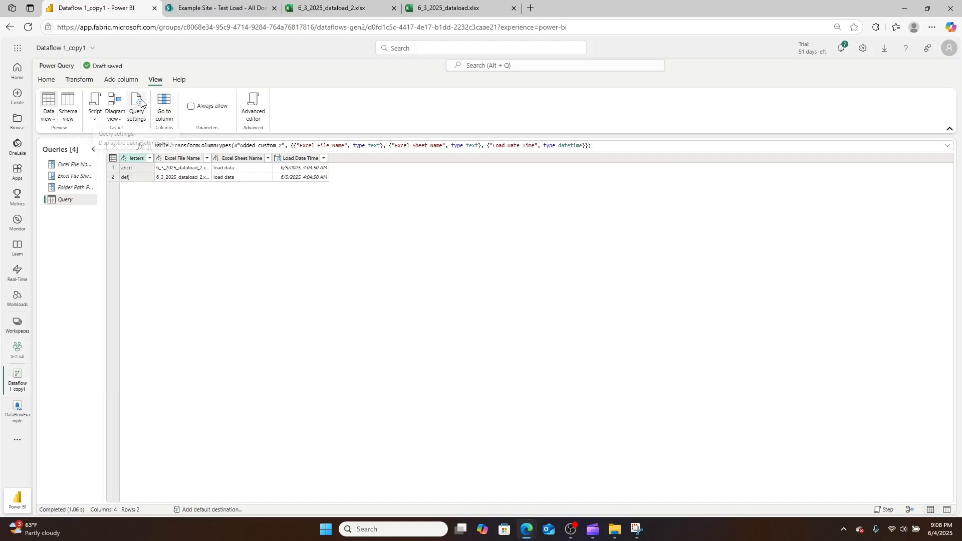
left_click(136, 104)
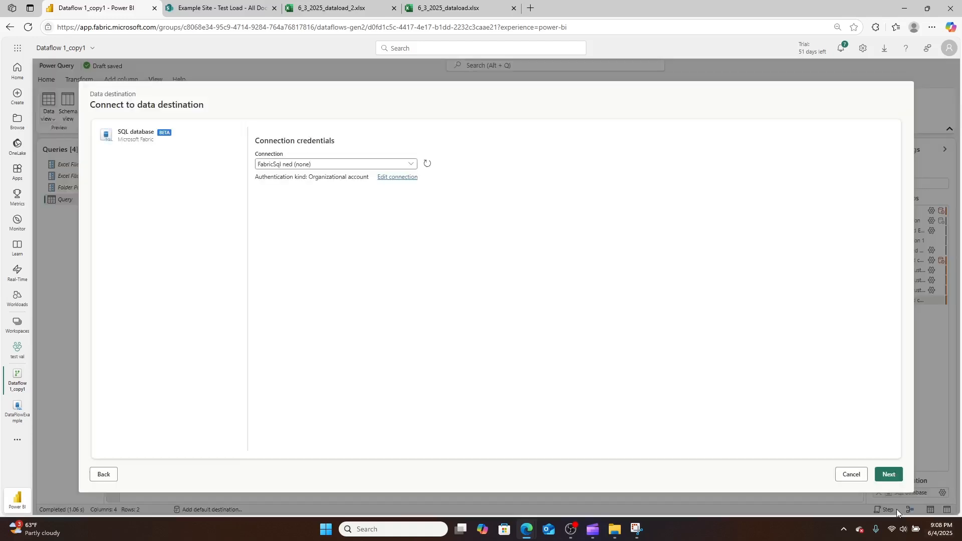
left_click(889, 475)
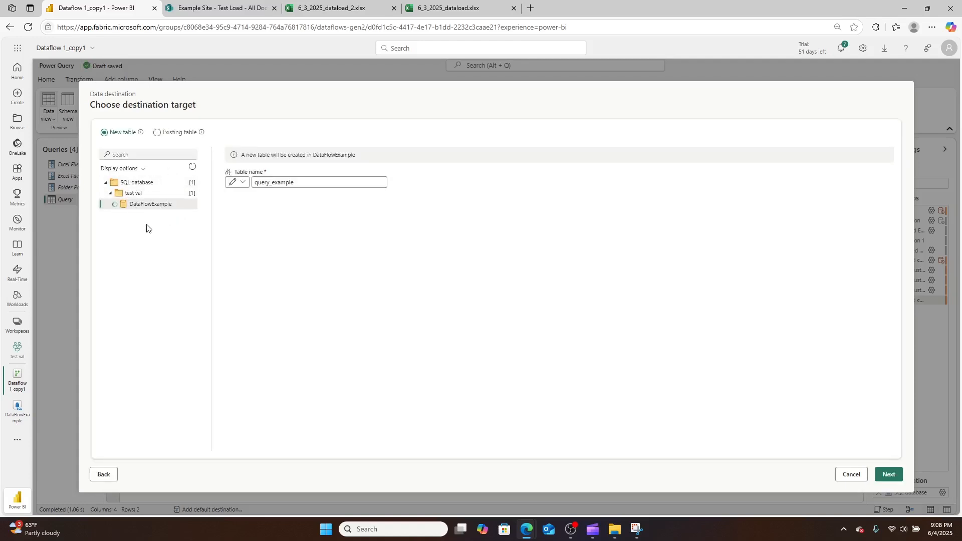
left_click(114, 204)
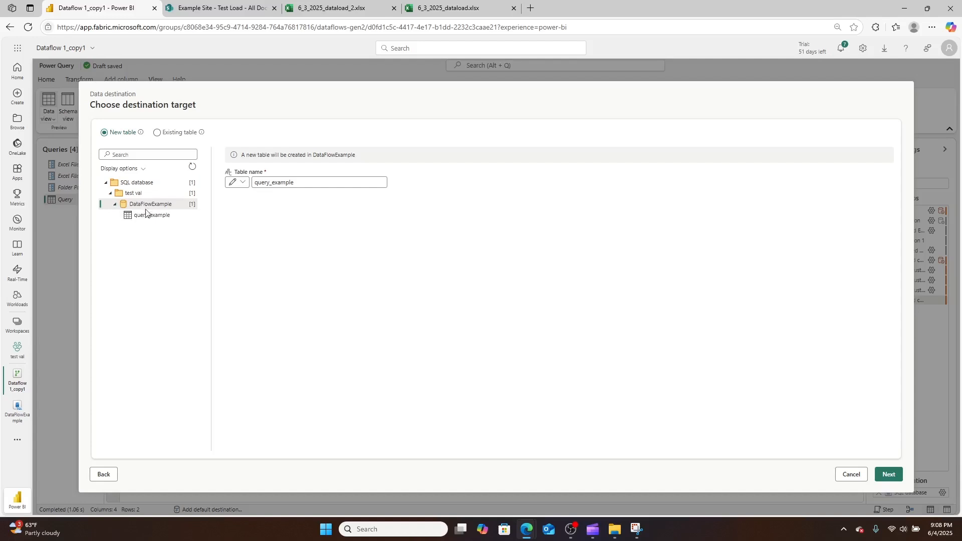
left_click(889, 474)
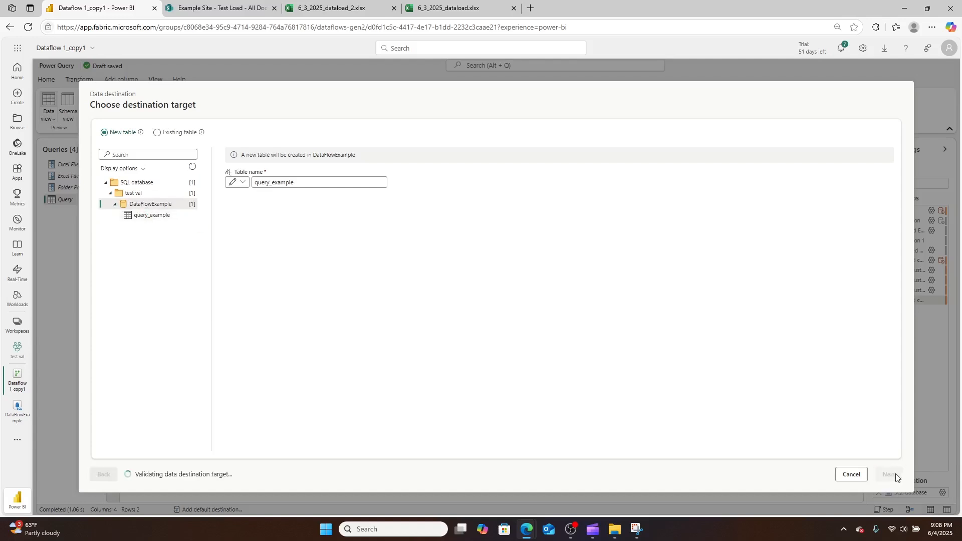
left_click(889, 474)
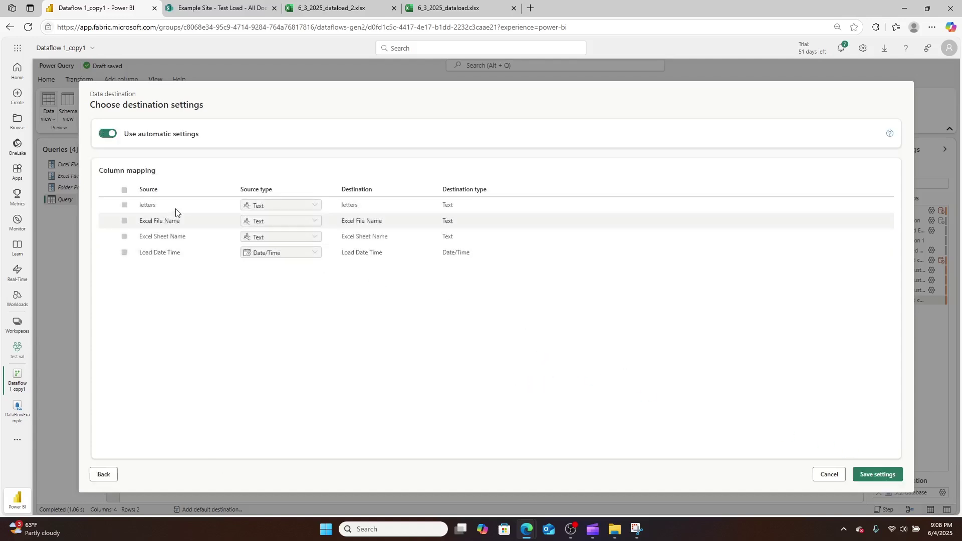
Turn off automatic settings, keep a fixed schema, choose Append, and save
left_click(107, 133)
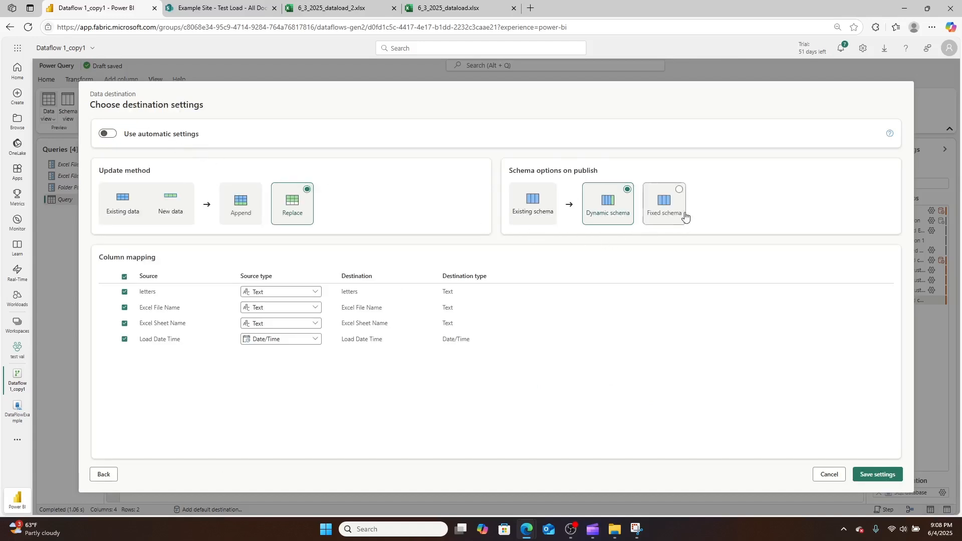
left_click(663, 203)
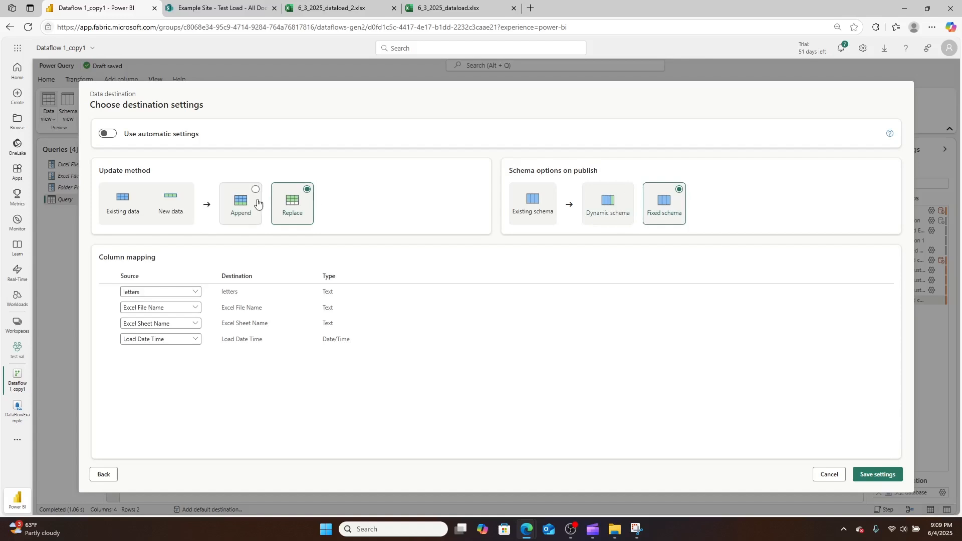
left_click(241, 203)
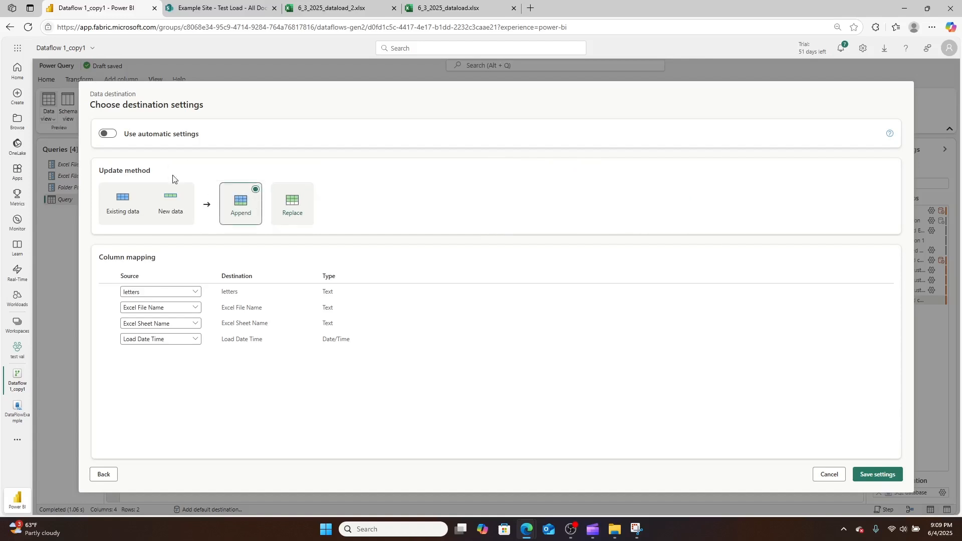
left_click(876, 473)
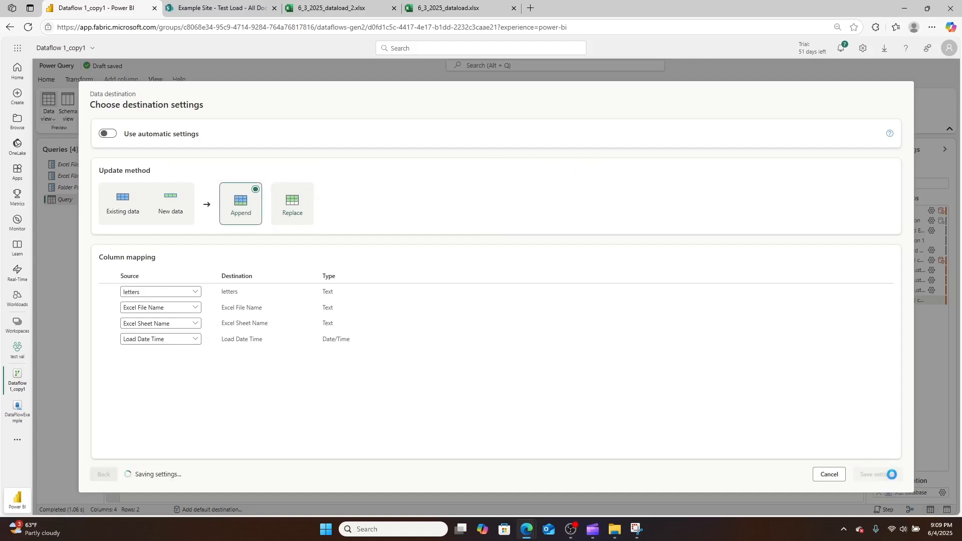
left_click(874, 478)
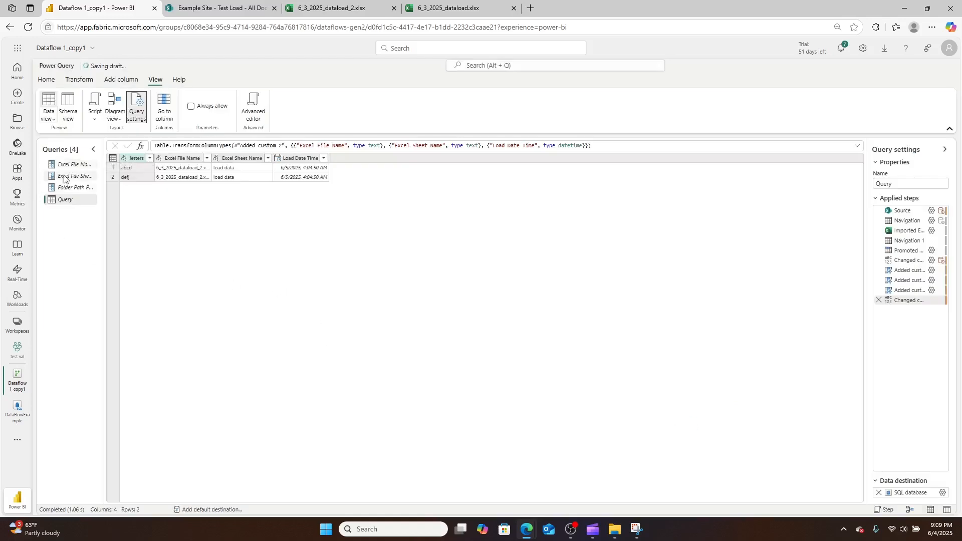
Review the Folder Path and Excel File Name parameters, confirming 6_3_2025_dataload.xlsx
left_click(72, 187)
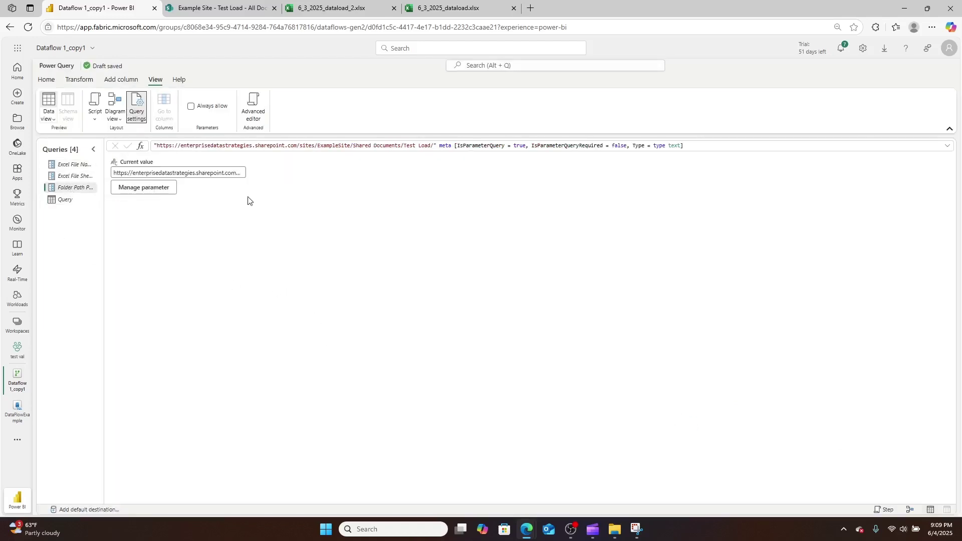
left_click(74, 165)
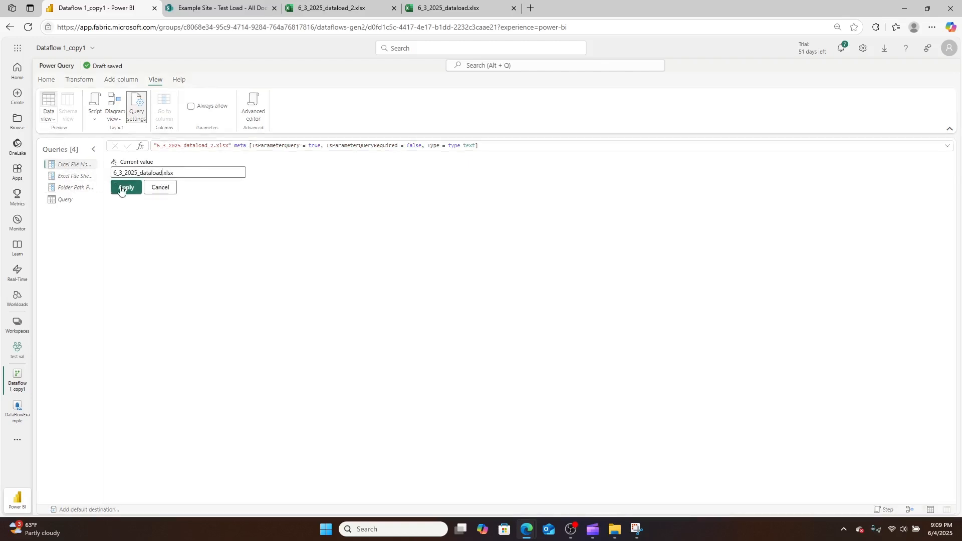
left_click(126, 187)
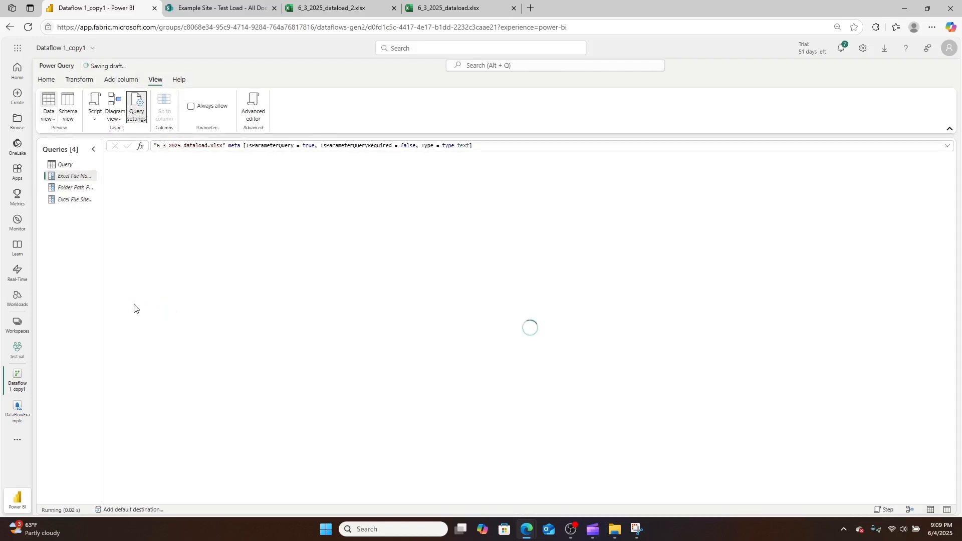
left_click(46, 80)
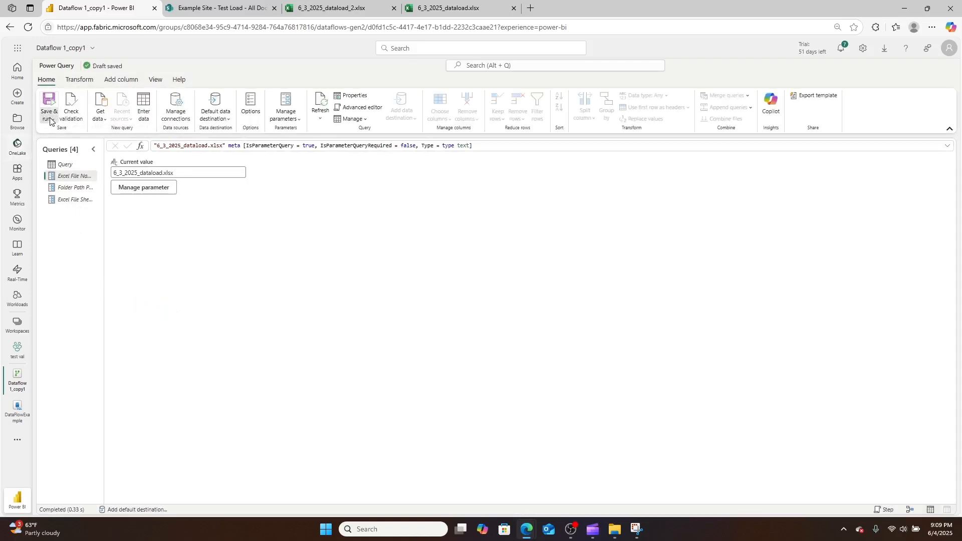
Save and run the dataflow, then open the DataFlowExample SQL database
left_click(48, 106)
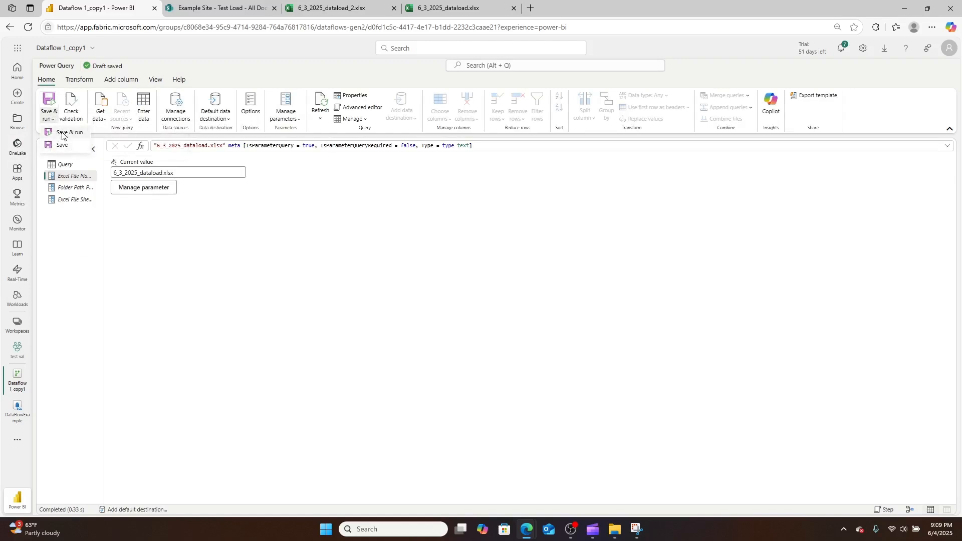
left_click(61, 145)
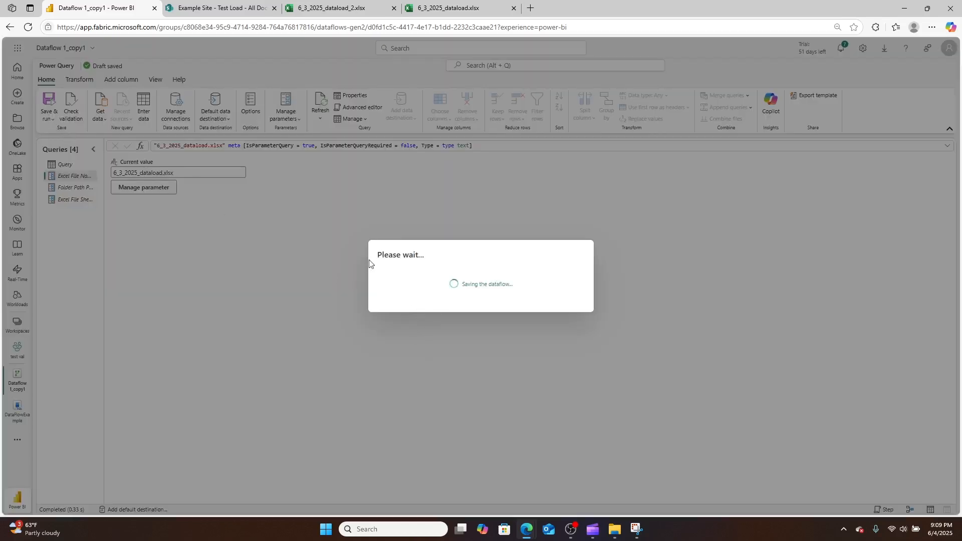
left_click(17, 410)
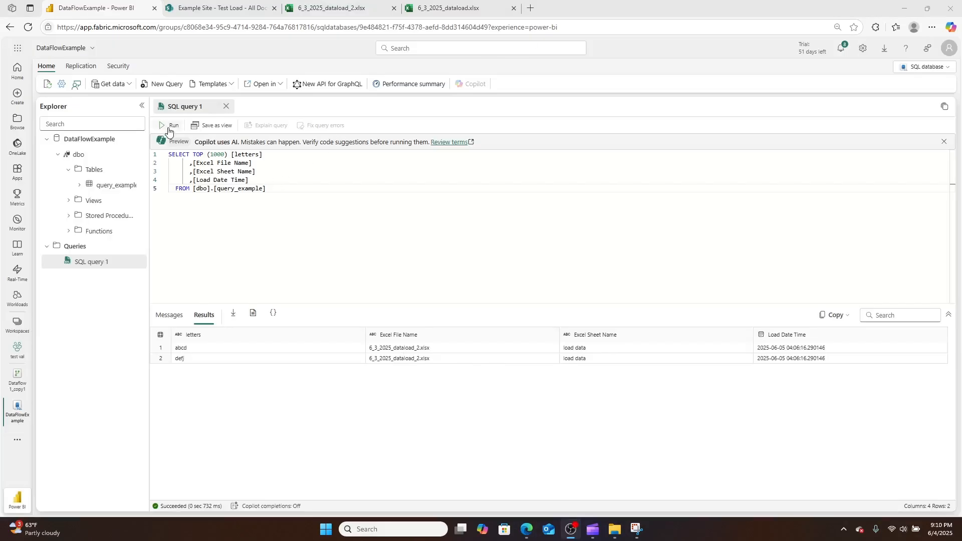
Rerun query_example to check the DataFlowExample table rows
left_click(171, 125)
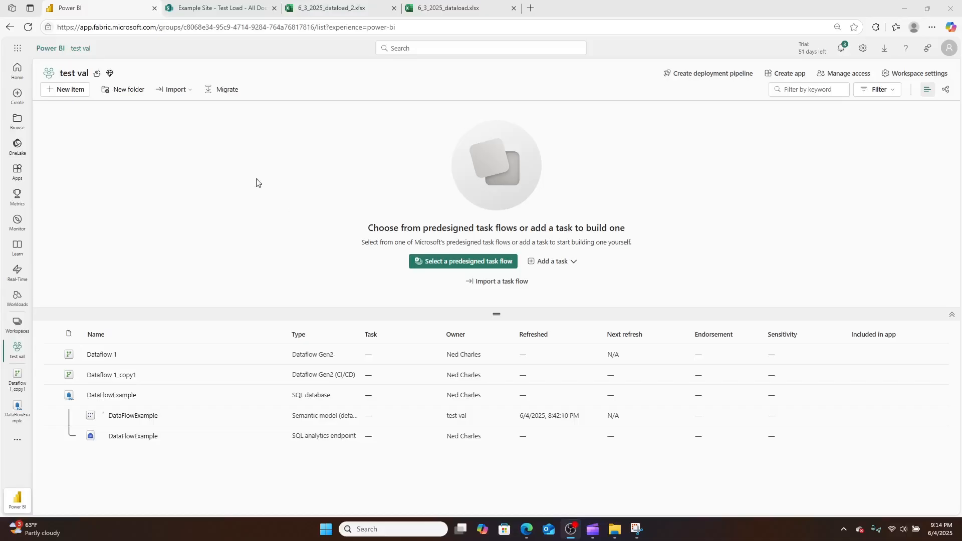
Create a new data pipeline named pipeline1
left_click(64, 89)
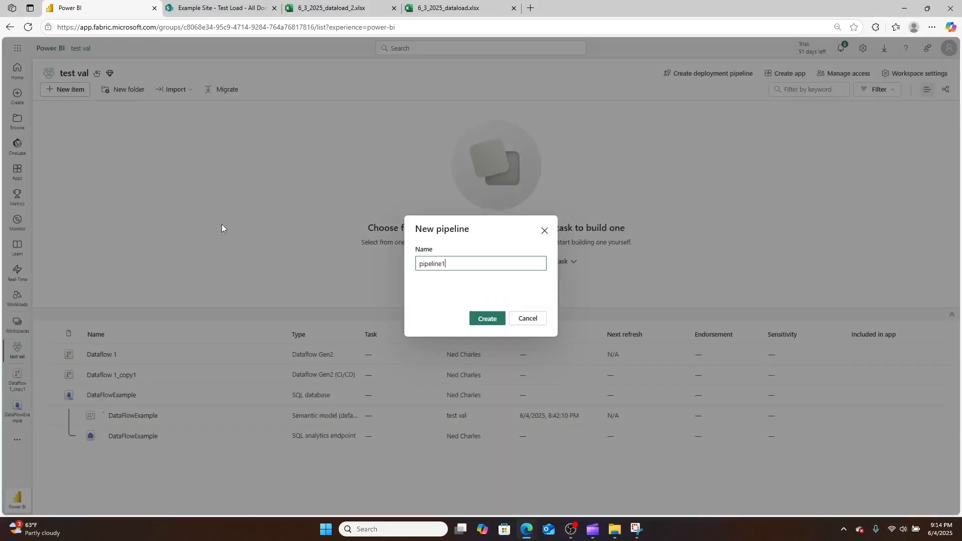
left_click(486, 319)
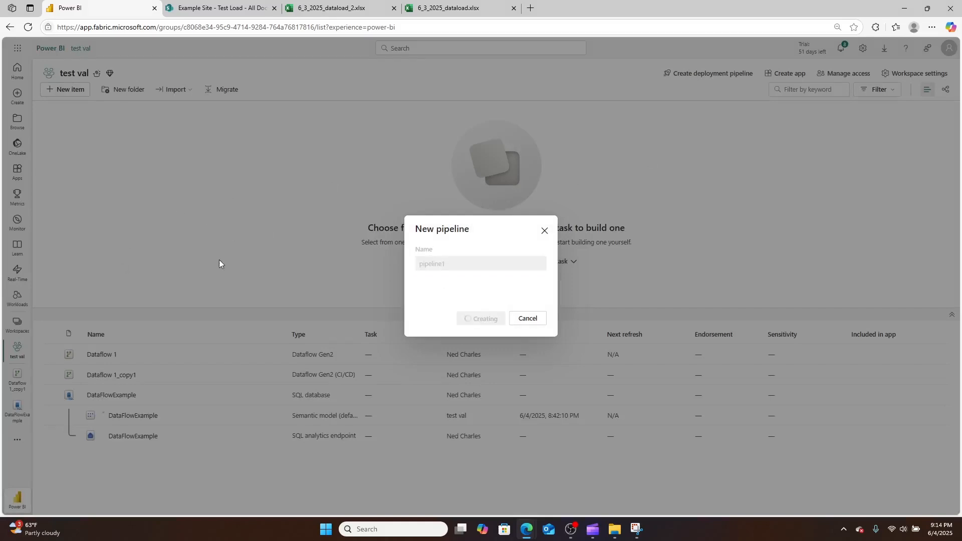
mouse_move(172, 329)
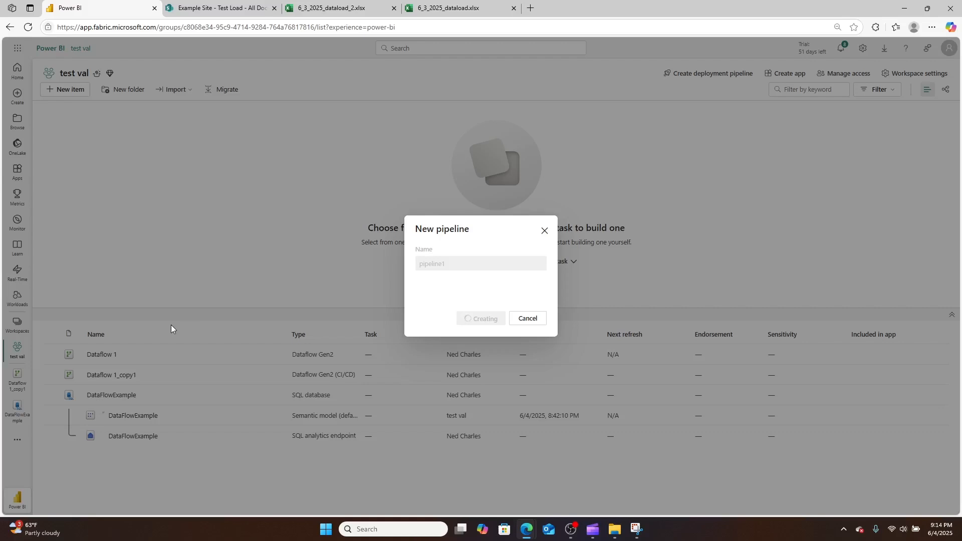
left_click(485, 319)
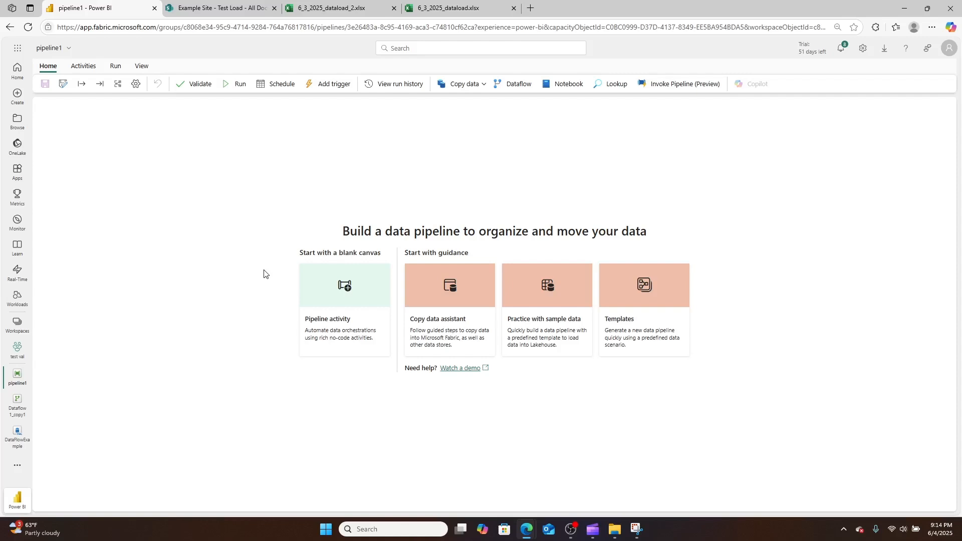
mouse_move(522, 101)
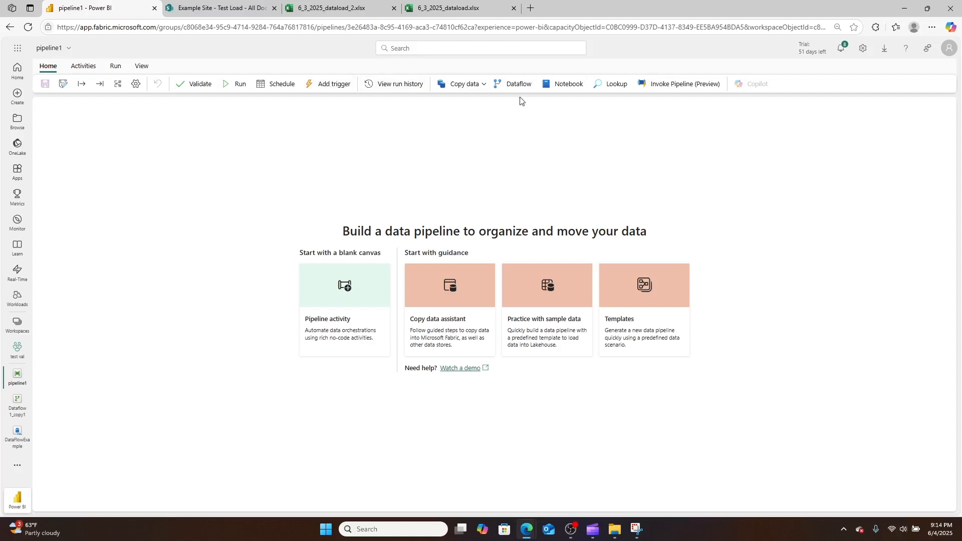
Add a Dataflow activity, Dataflow1, and position it on the canvas
left_click(517, 84)
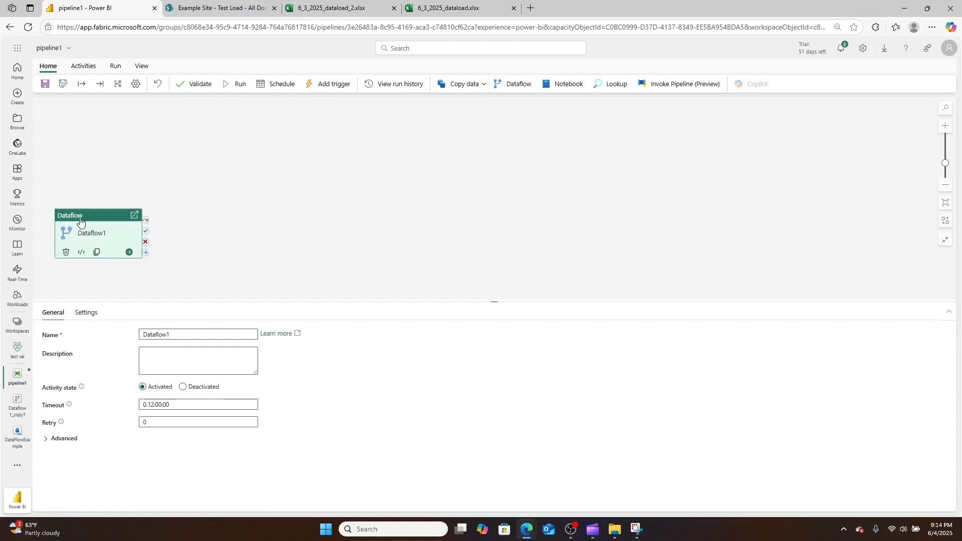
left_click_drag(80, 215, 101, 166)
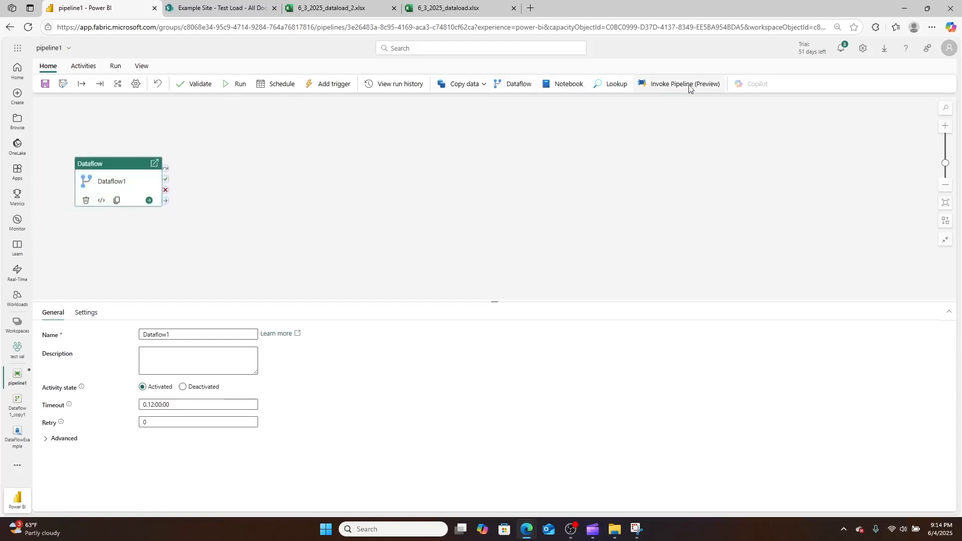
left_click(82, 67)
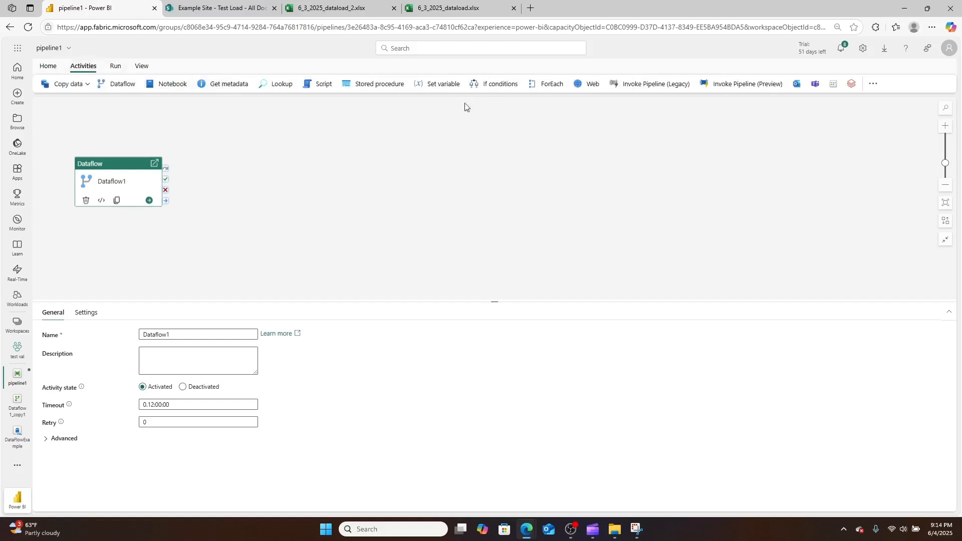
mouse_move(852, 84)
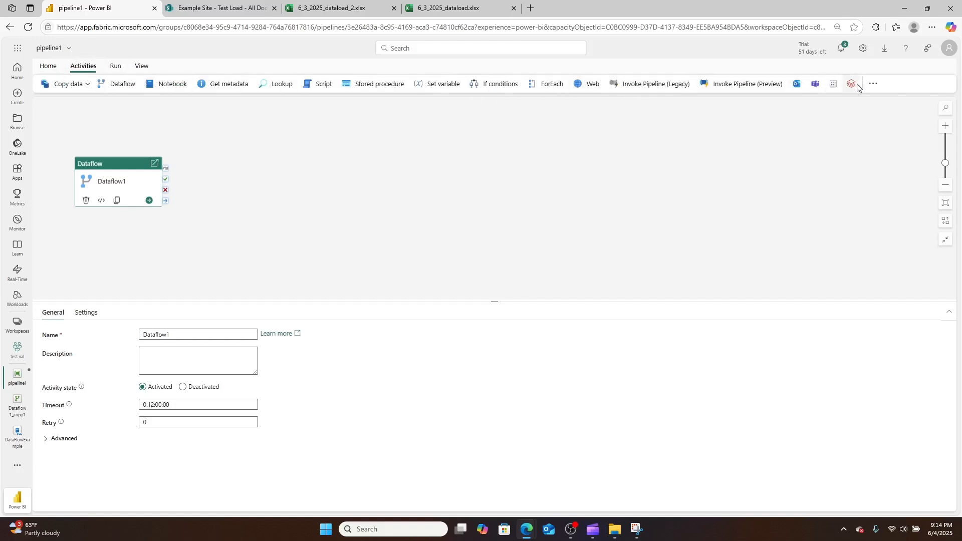
mouse_move(797, 84)
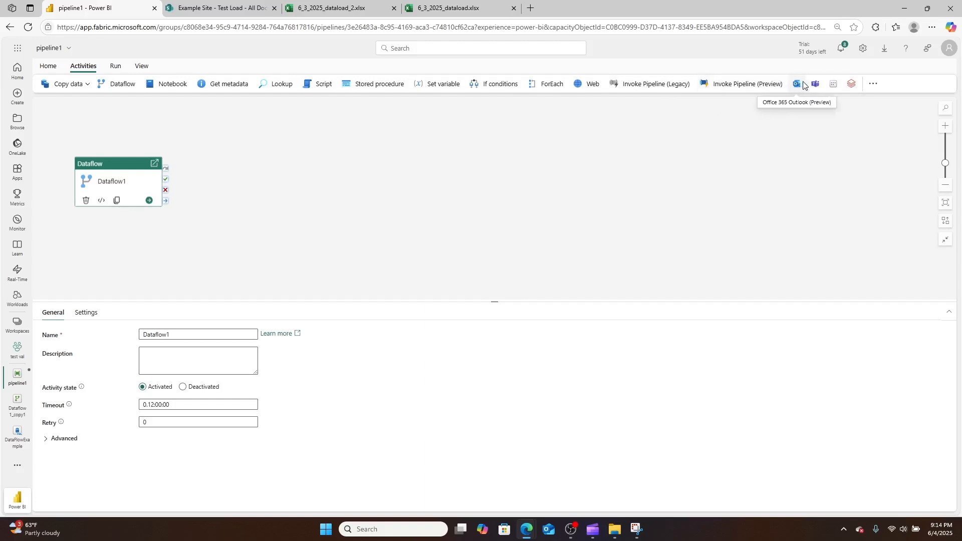
mouse_move(312, 170)
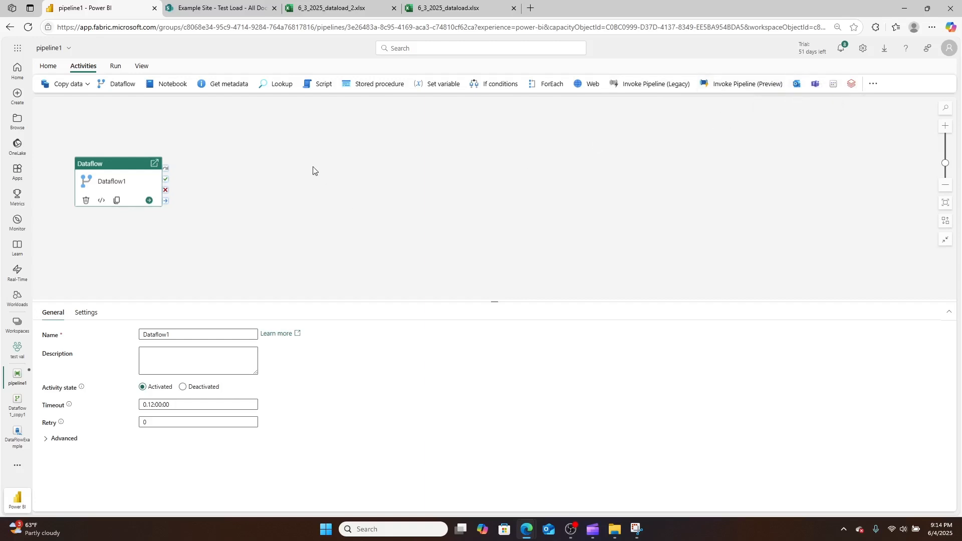
mouse_move(199, 172)
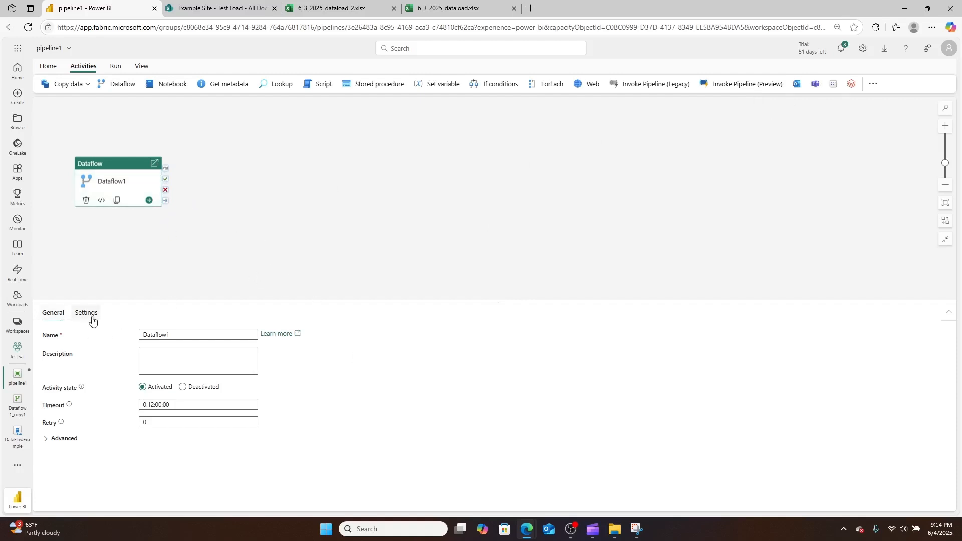
Point Dataflow1 to Dataflow 1_copy1 and add a blank dataflow parameter row
left_click(85, 314)
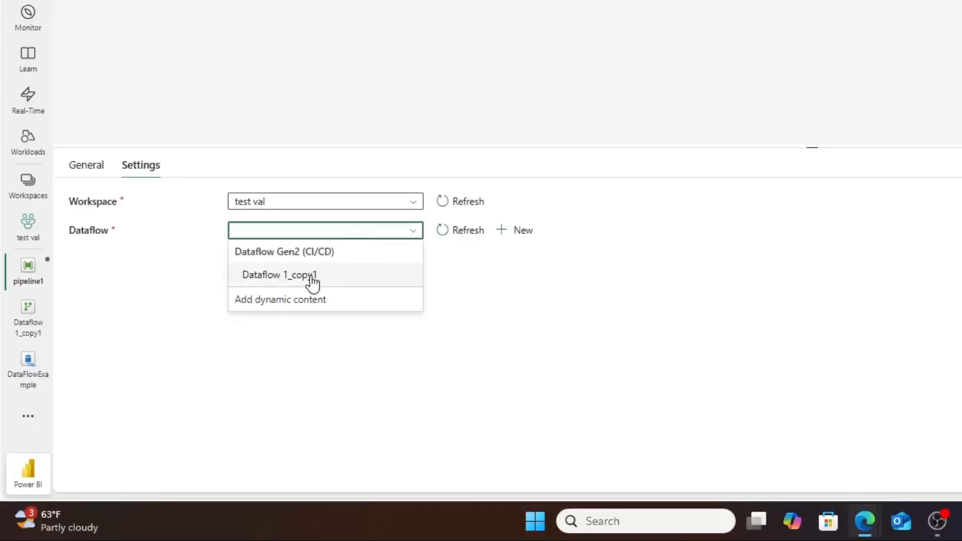
left_click(280, 275)
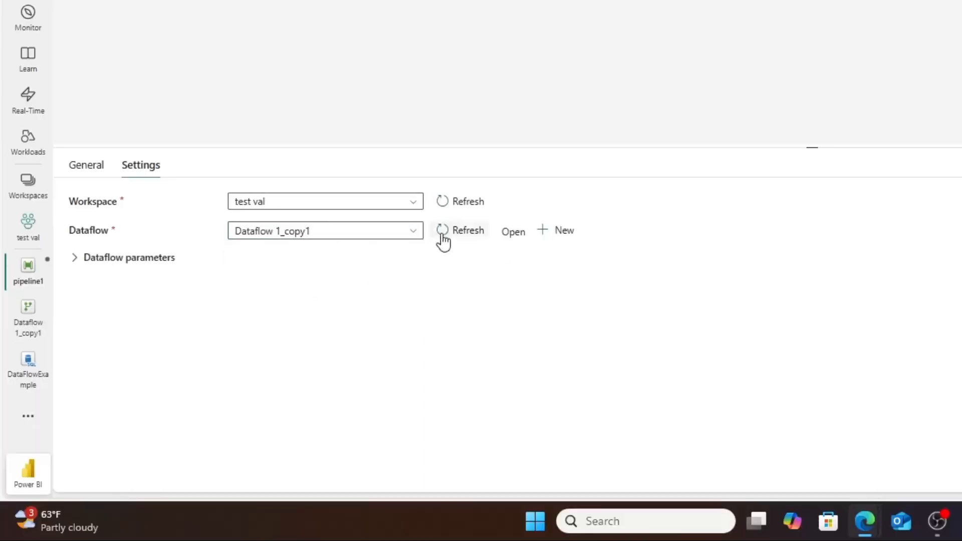
left_click(74, 257)
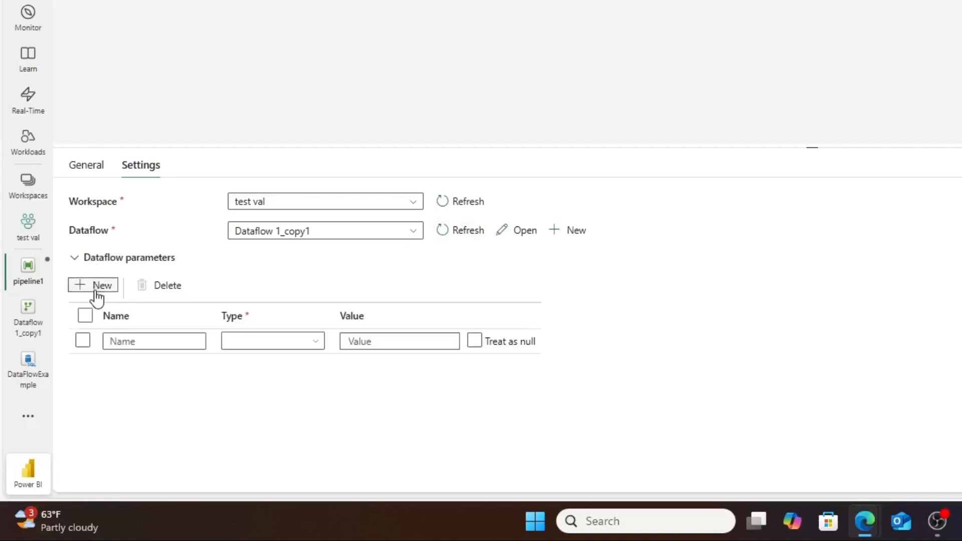
left_click(153, 341)
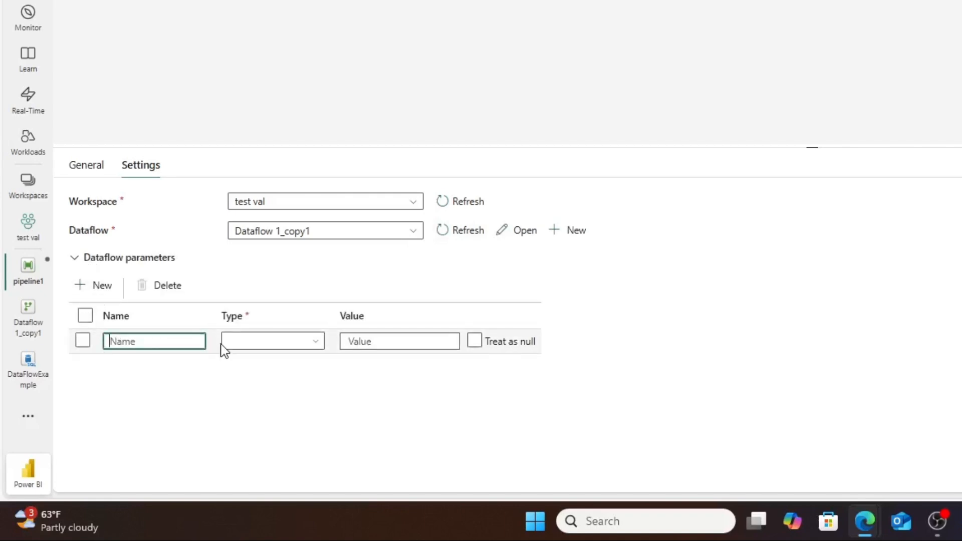